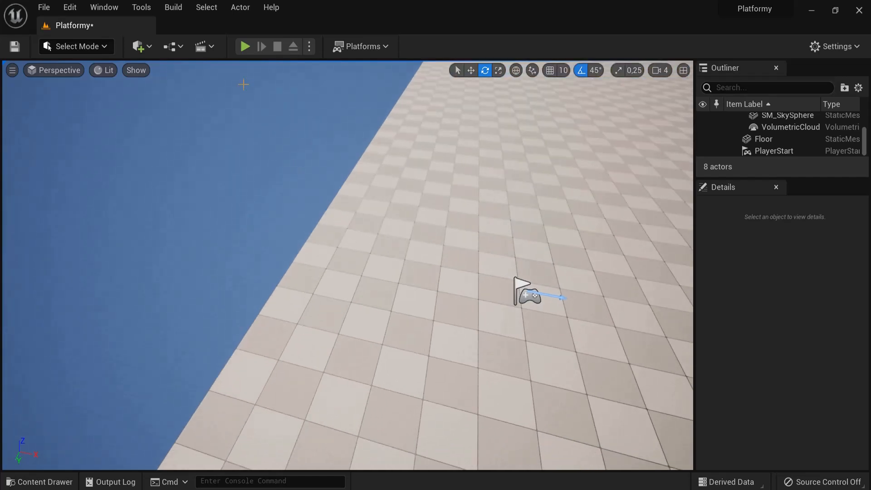
Place a plane shape in the level and play-test it briefly
click(138, 46)
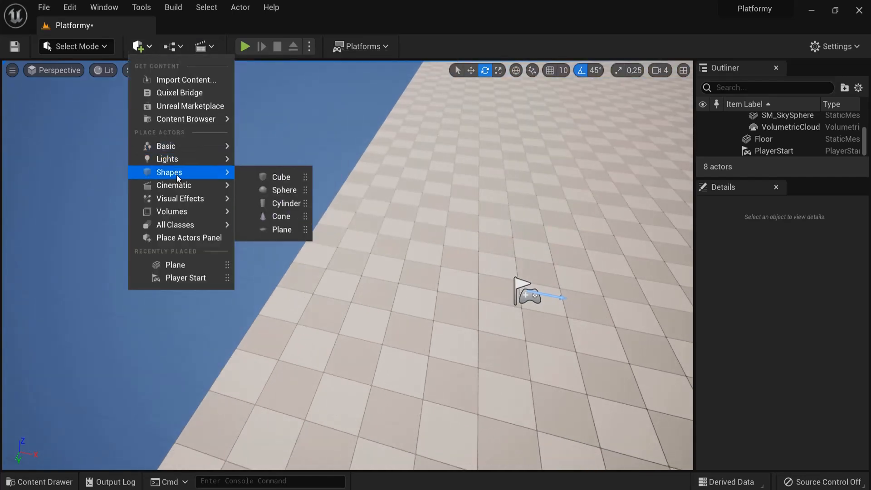
click(281, 228)
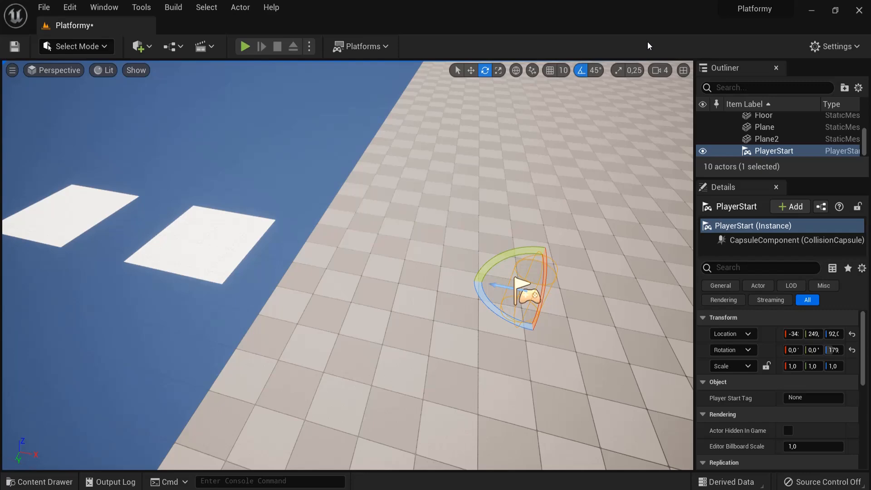
click(244, 46)
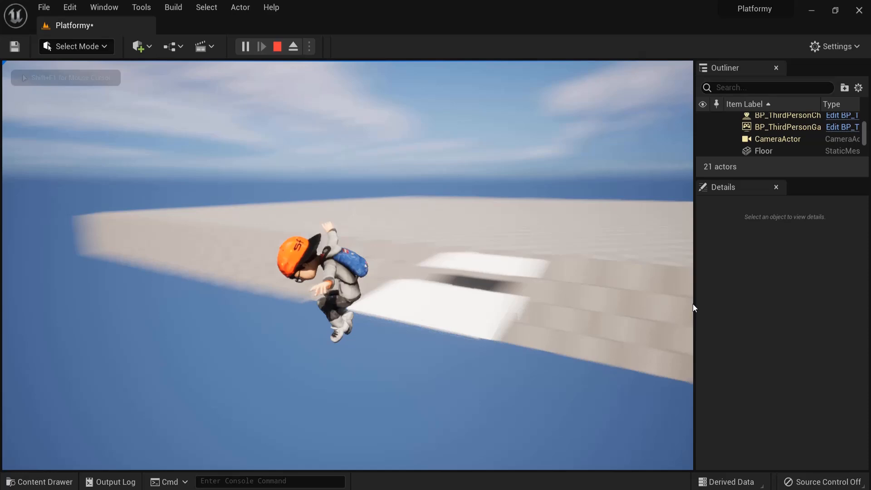
click(277, 46)
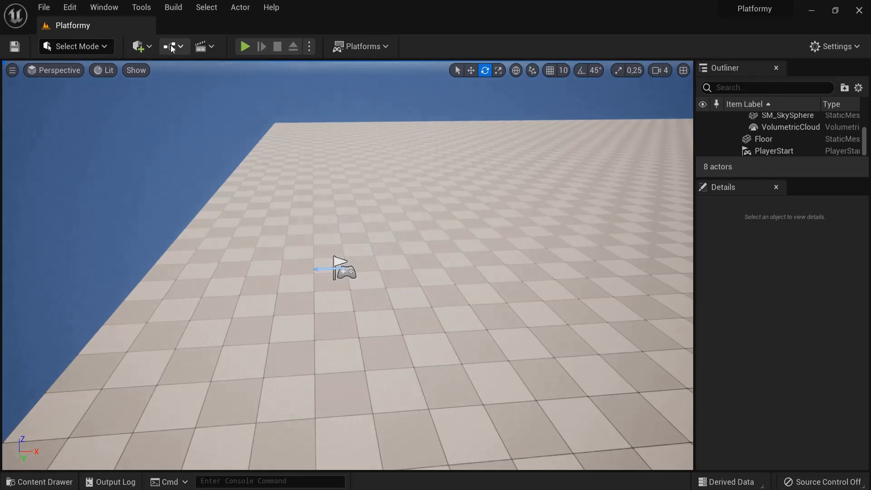
Create an empty Actor Blueprint named BP_LaunchPad in the Blueprints folder
click(170, 46)
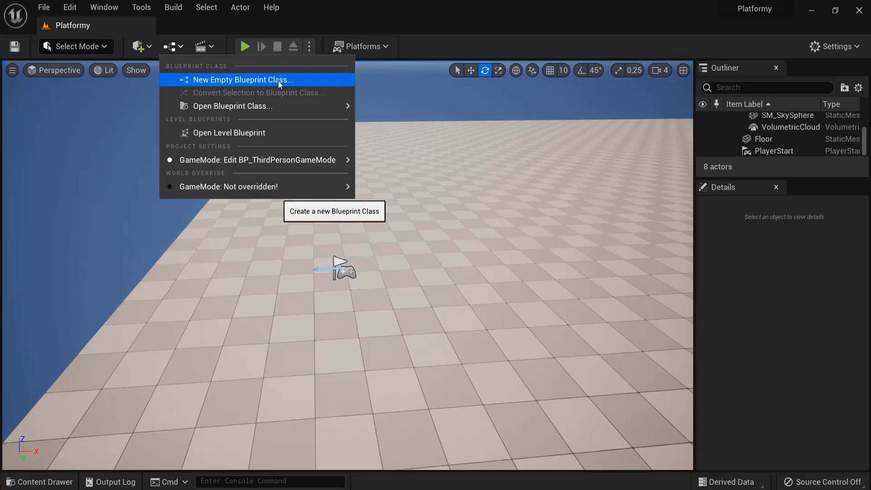
click(241, 80)
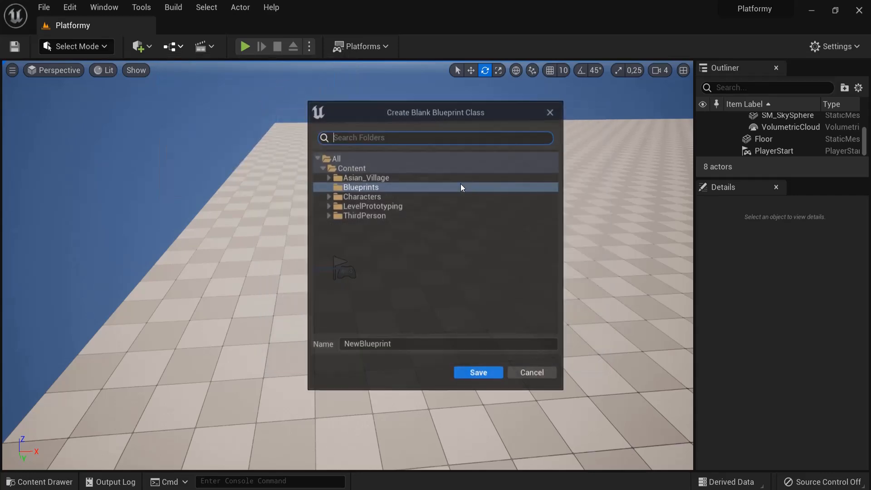
mouse_move(359, 186)
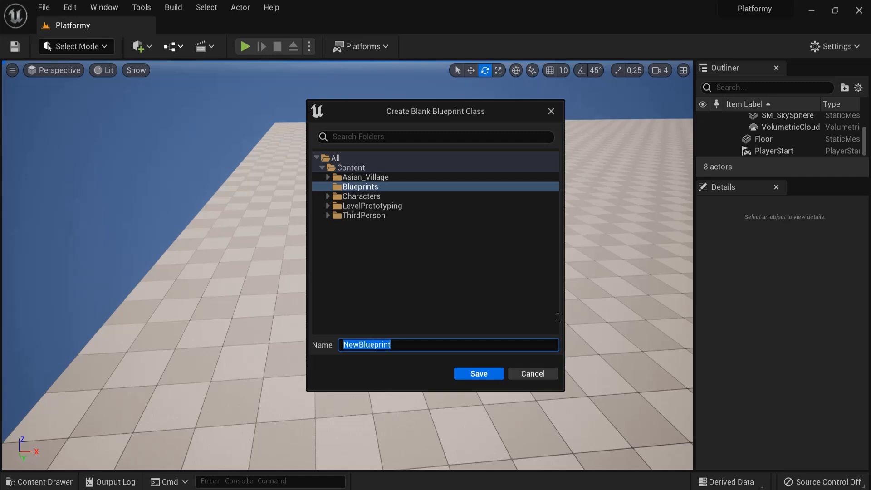
text(BP_Launch)
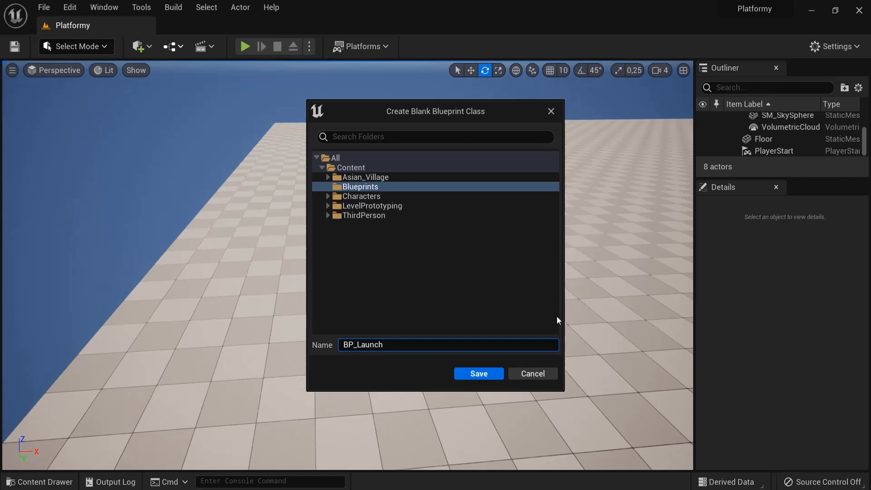
click(478, 374)
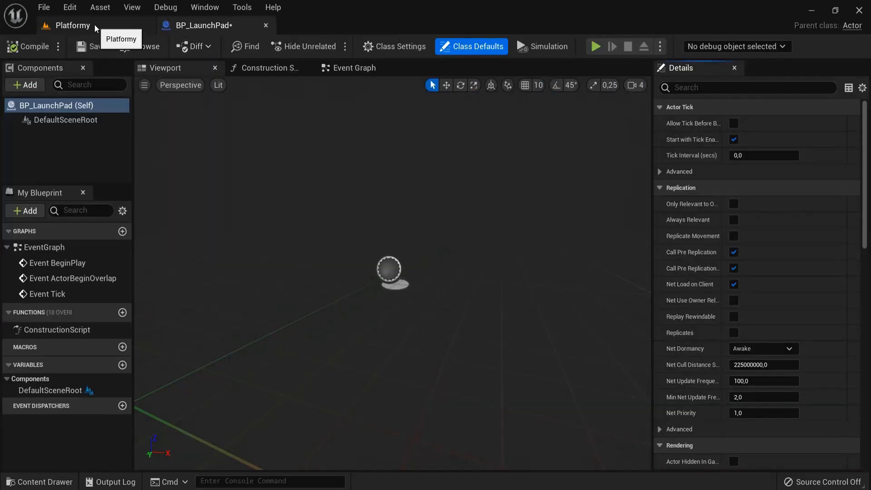
Add a Plane mesh component to BP_LaunchPad and rename it launchpad
click(39, 480)
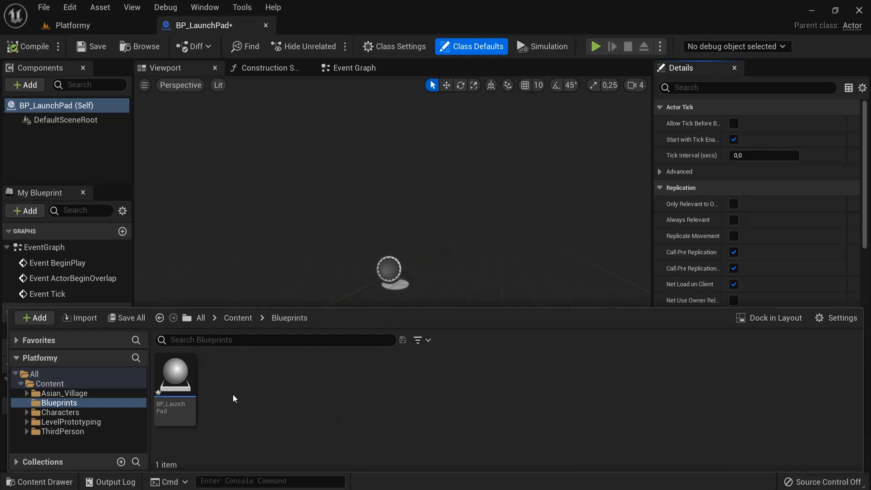
click(34, 317)
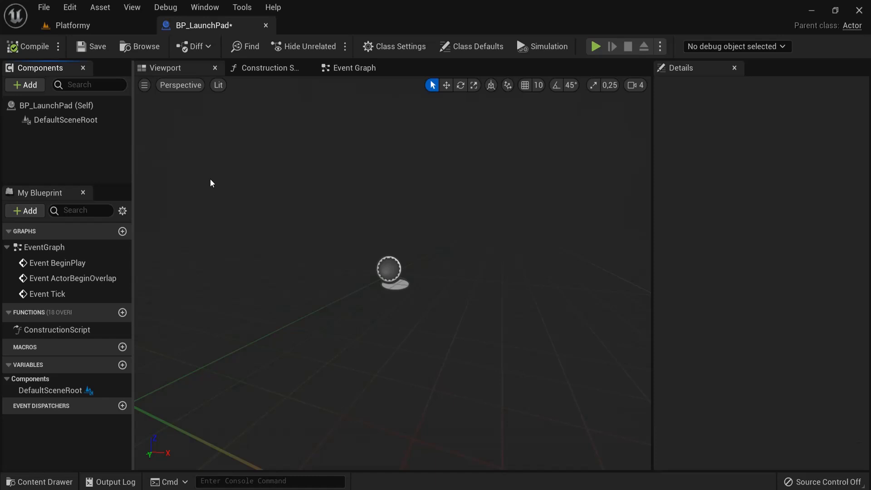
click(25, 84)
text(lu)
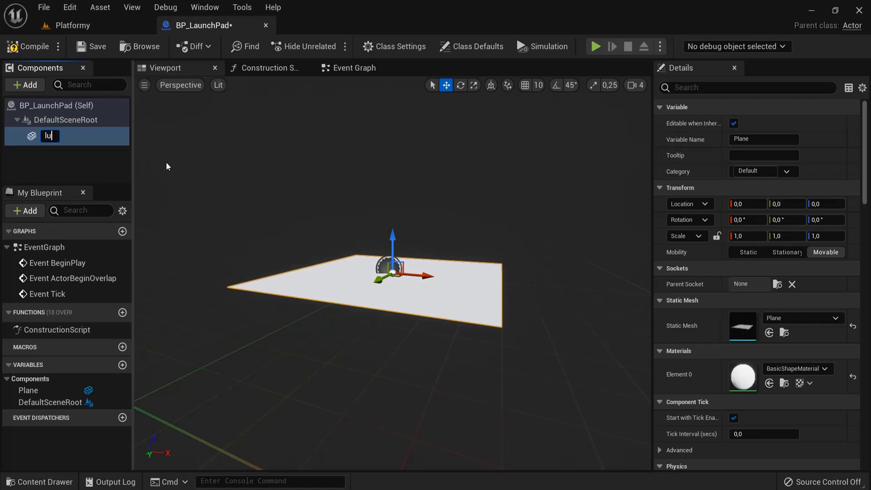
text(launc)
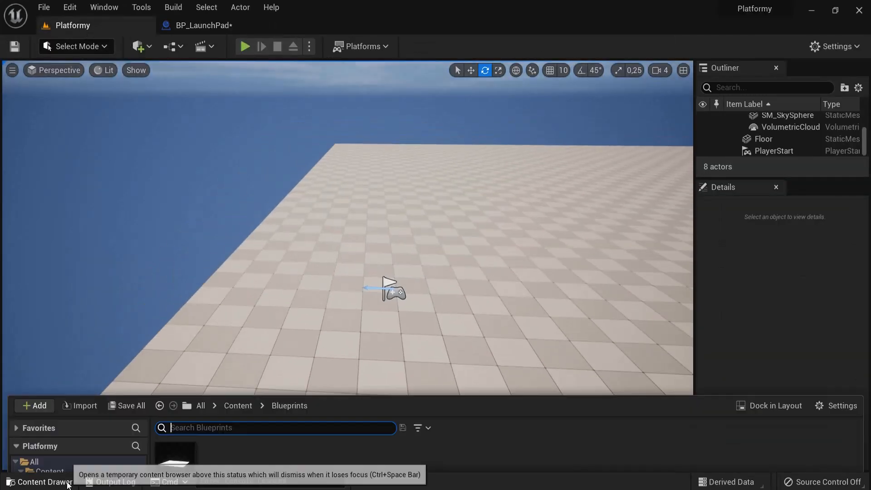
Place a BP_LaunchPad actor on the Platformy floor and play-test standing on it
click(44, 482)
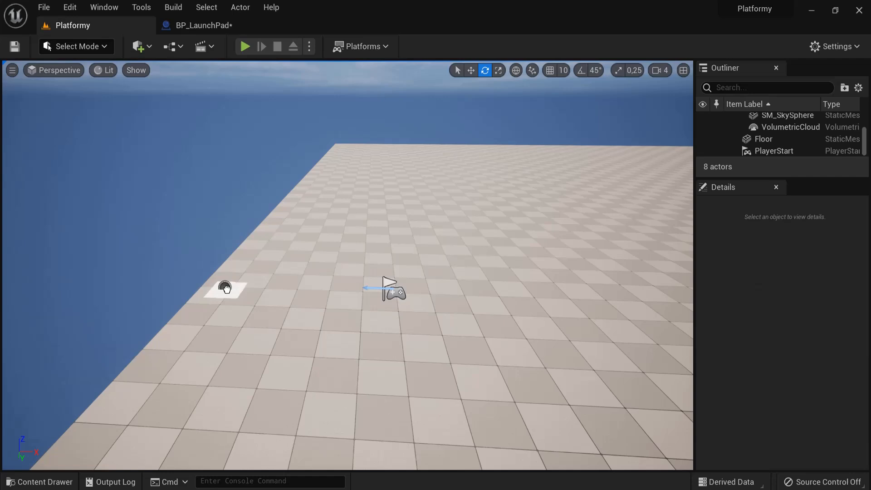
click(225, 288)
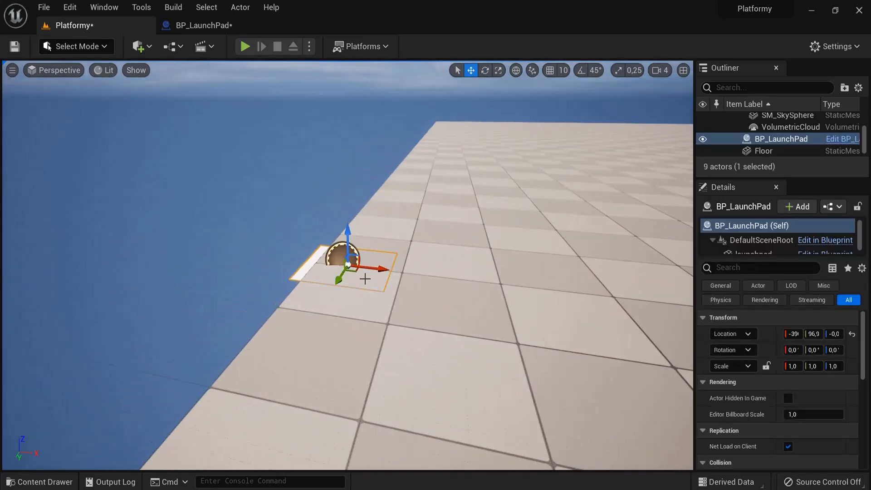
mouse_move(346, 227)
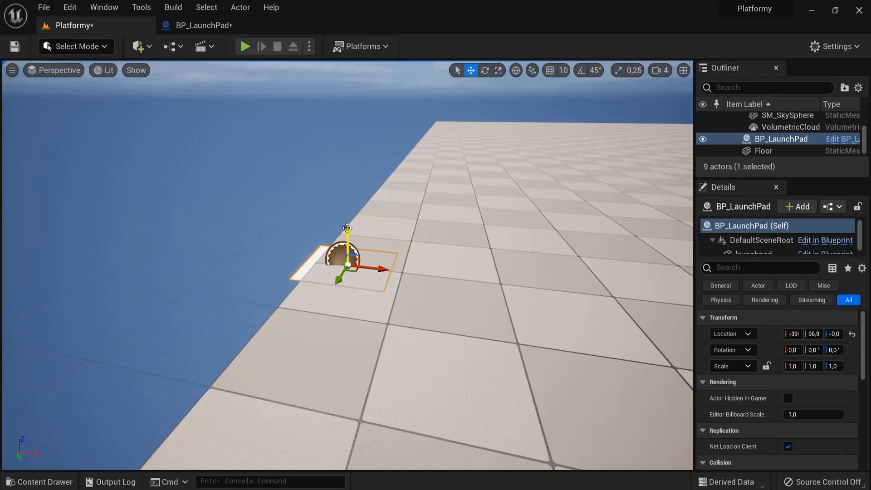
click(244, 46)
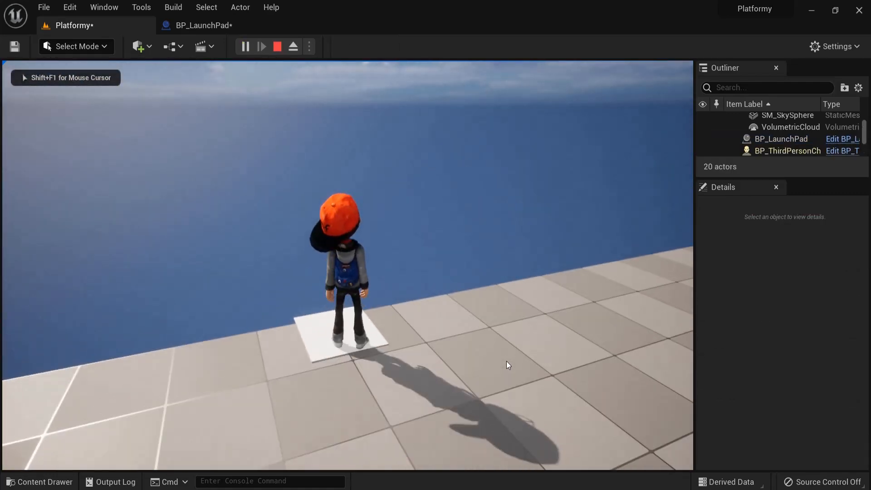
click(203, 25)
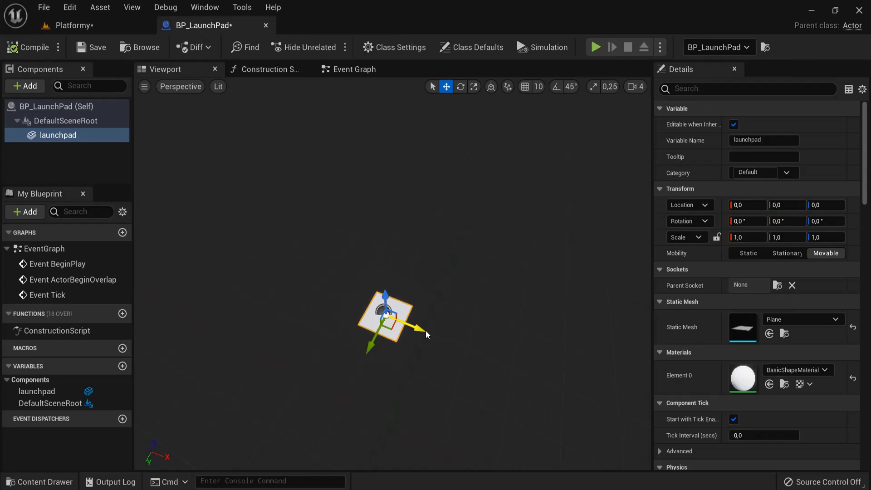
Scale the launchpad plane to about 2.11 on its X and Y axes
click(473, 86)
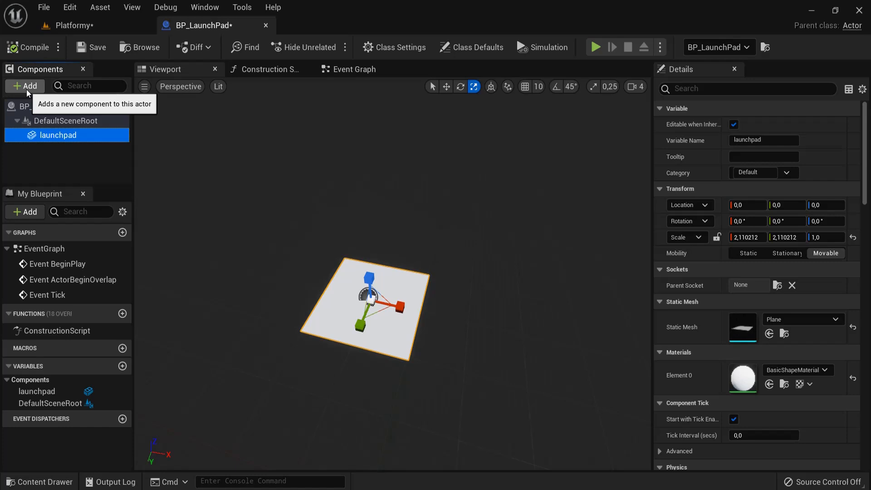
Add a Box collision component under launchpad, undoing an accidental plane move
text(box)
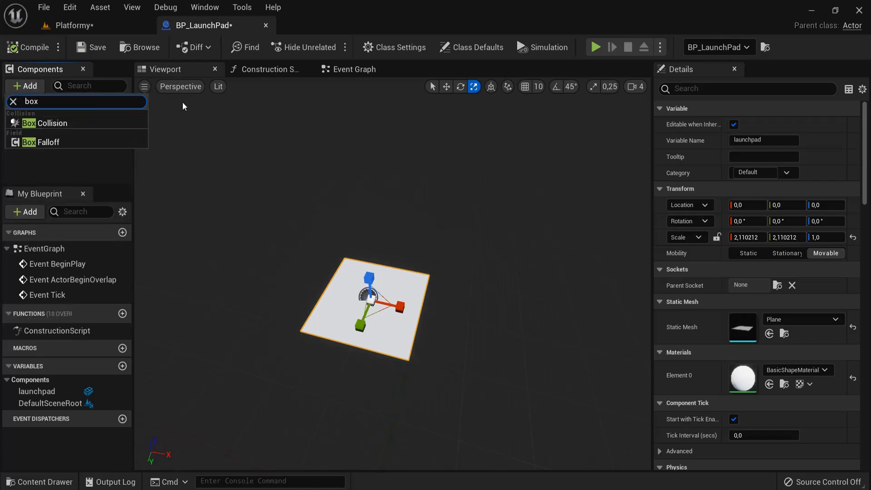
mouse_move(52, 123)
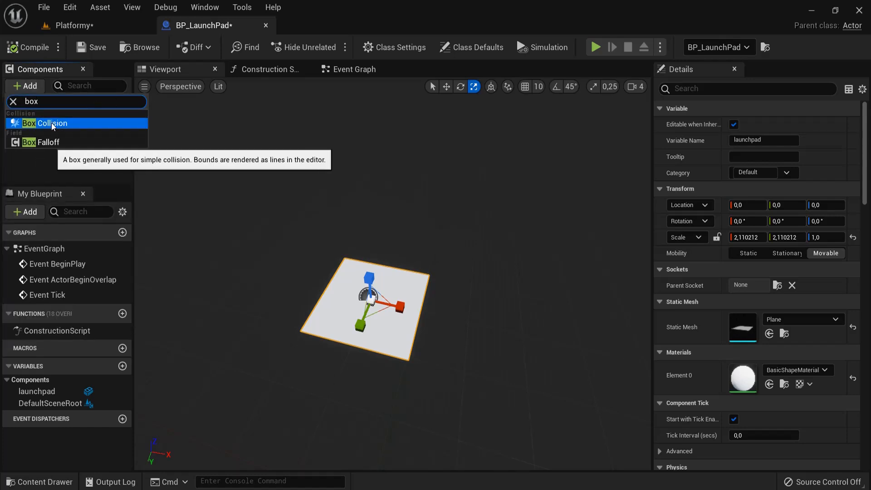
click(52, 123)
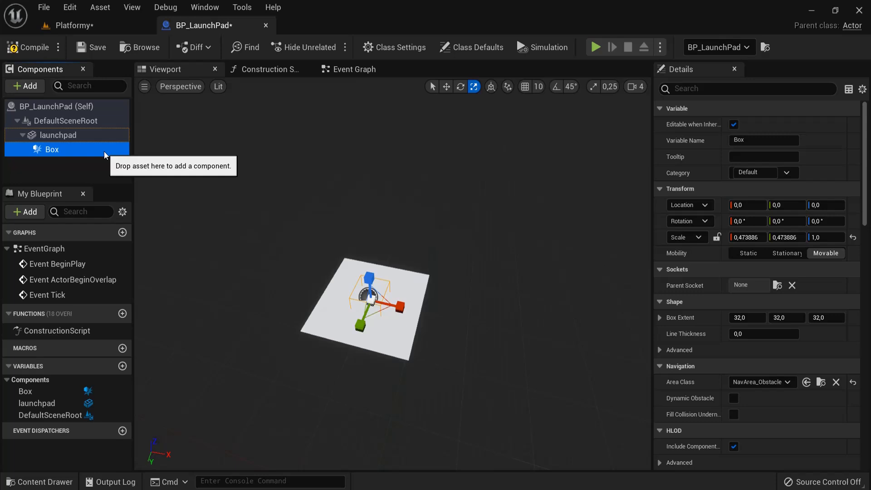
mouse_move(52, 150)
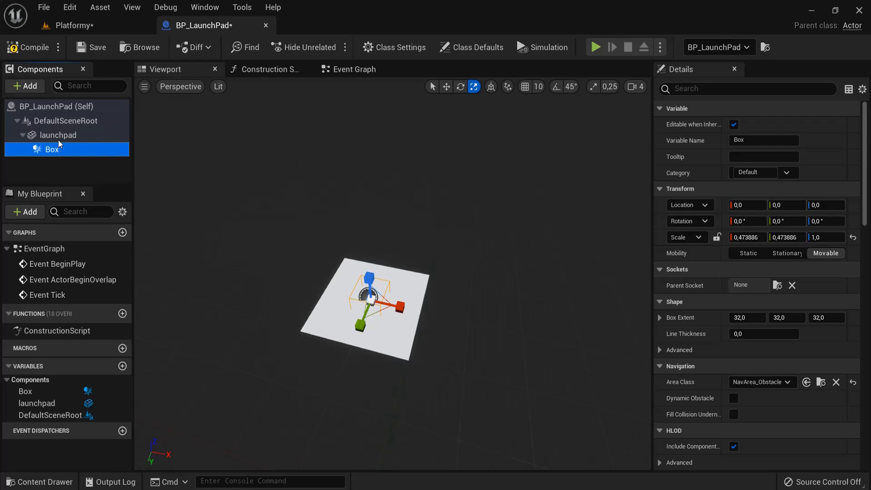
mouse_move(51, 149)
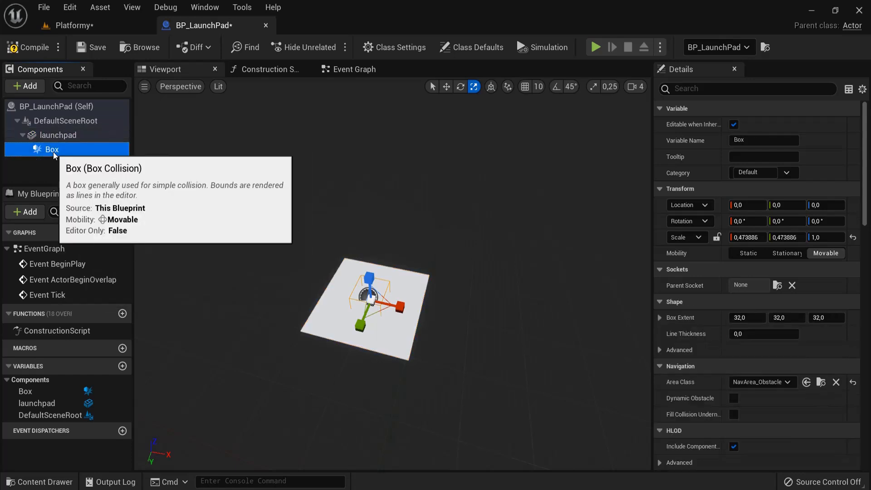
click(57, 134)
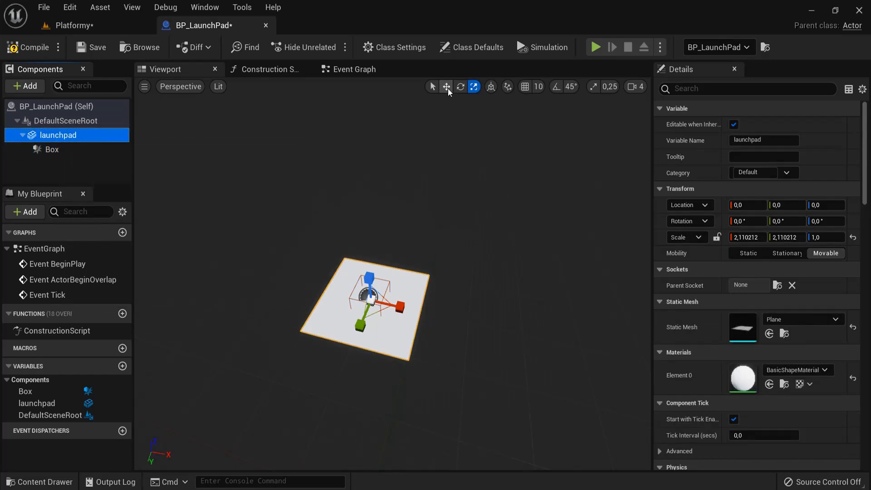
drag(389, 309, 547, 339)
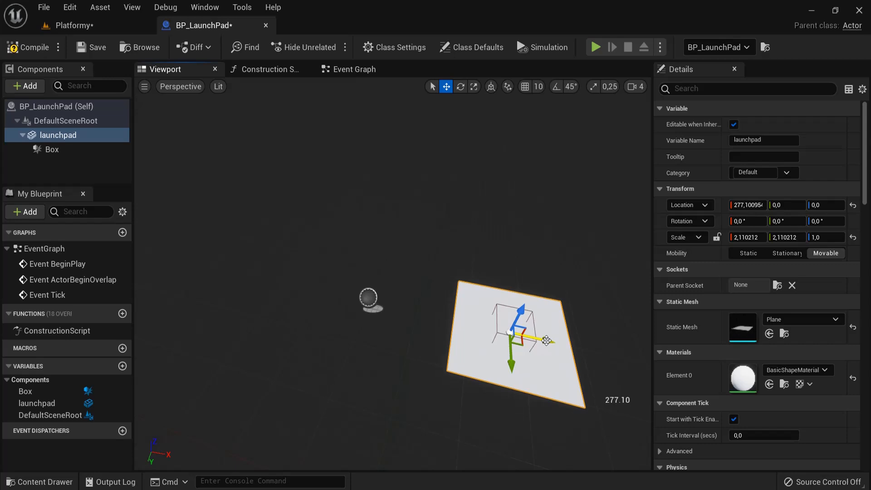
key(ctrl+z)
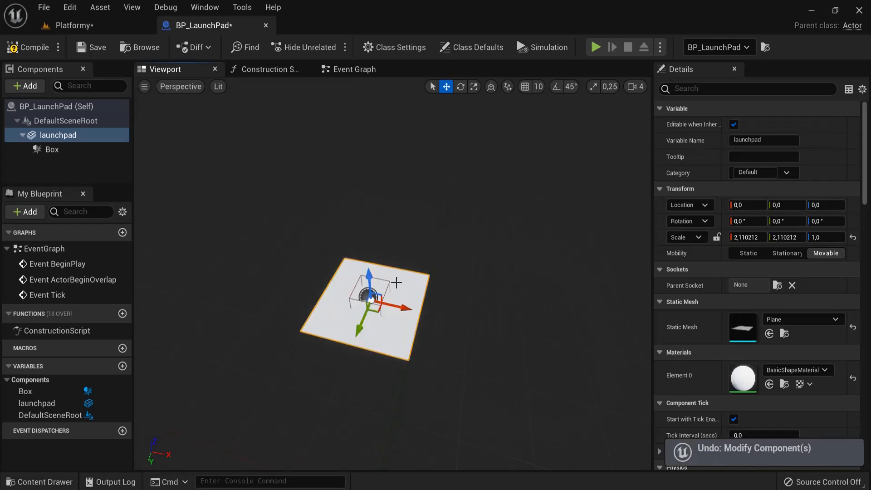
Scale and position the Box collision as a shallow volume covering the launchpad plane
click(51, 150)
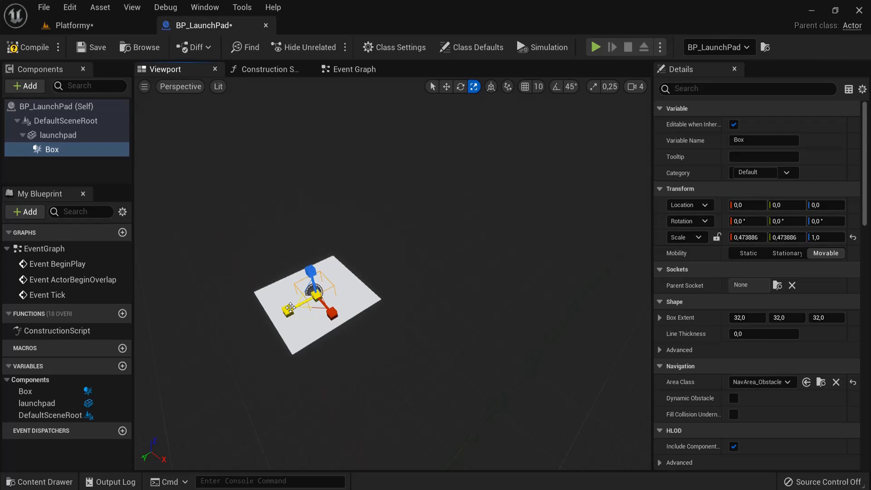
drag(290, 307, 334, 311)
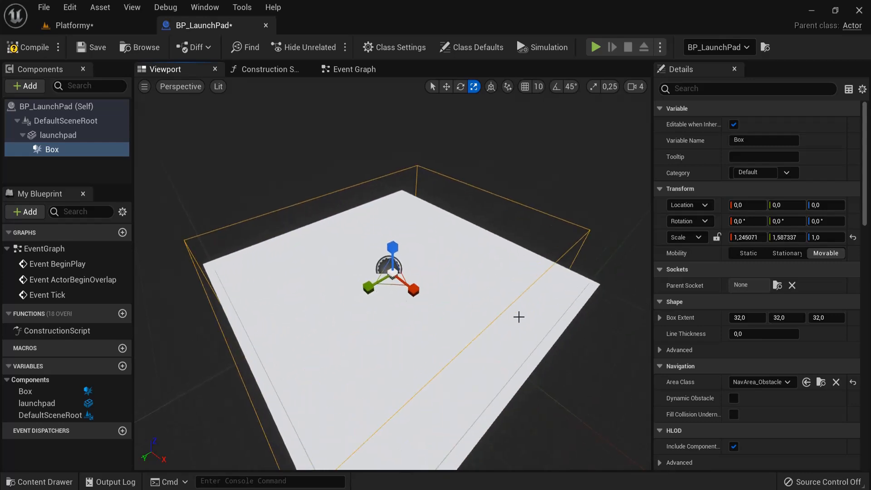
drag(519, 317, 577, 329)
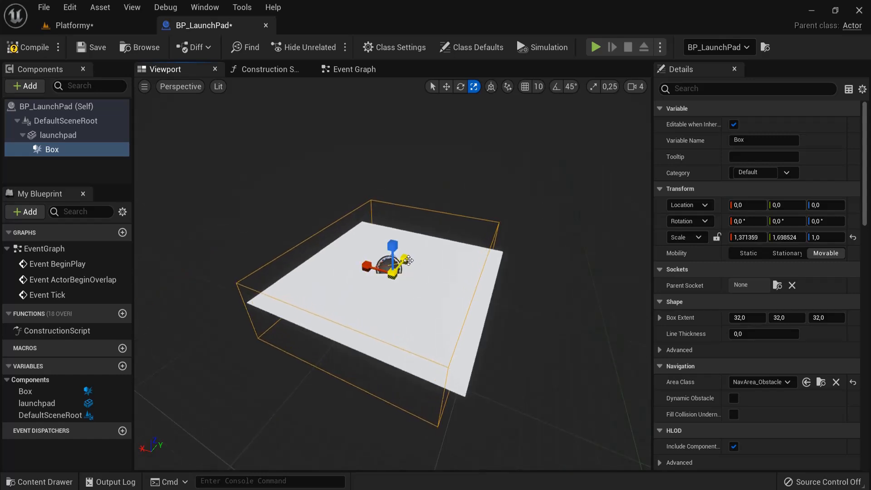
click(57, 136)
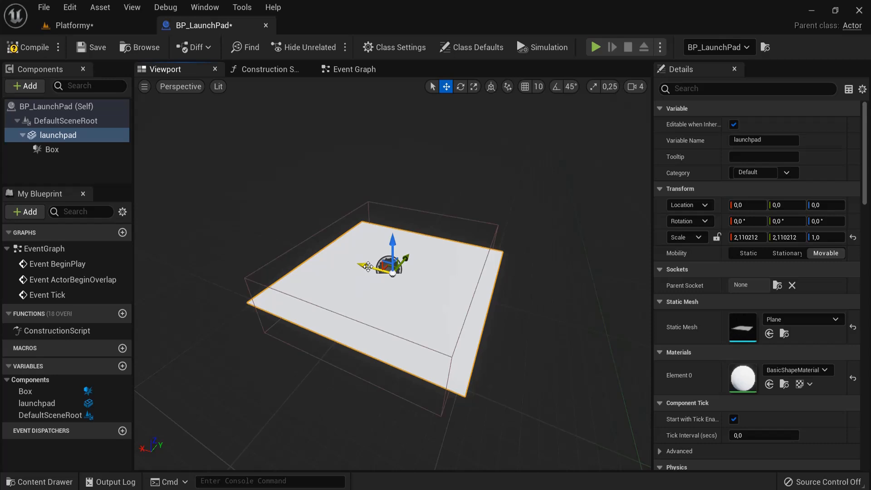
click(51, 148)
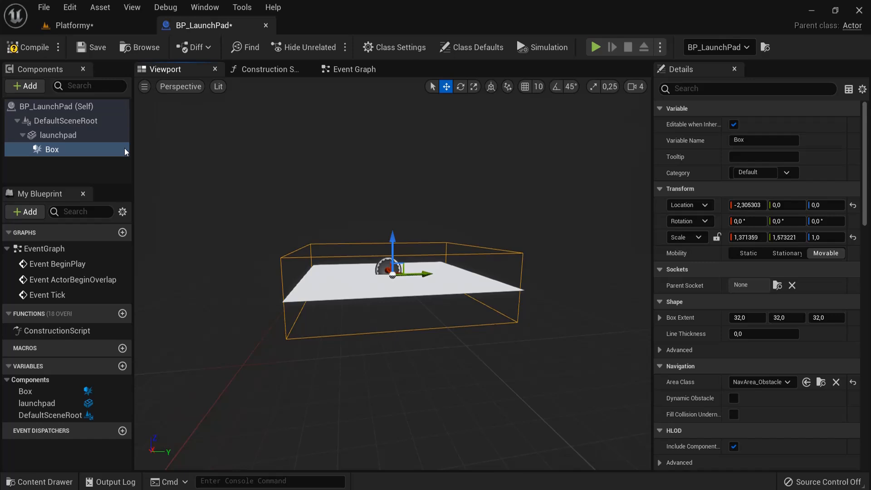
click(473, 86)
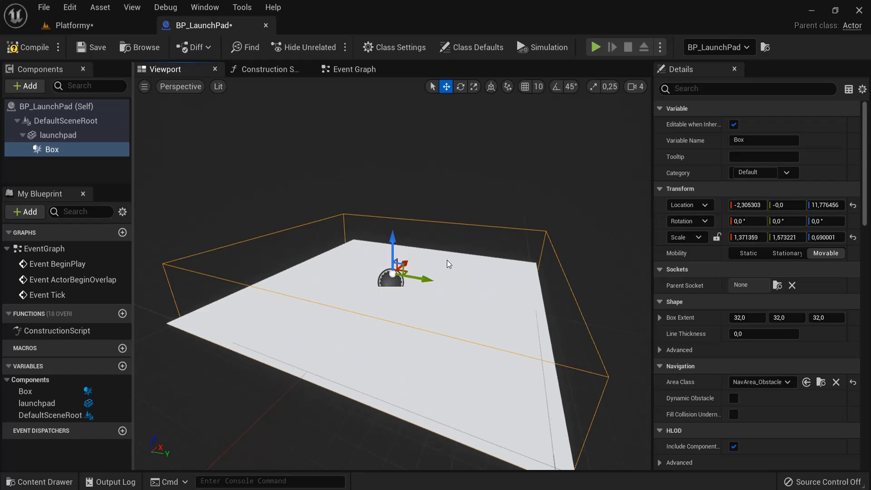
scroll(down, 3)
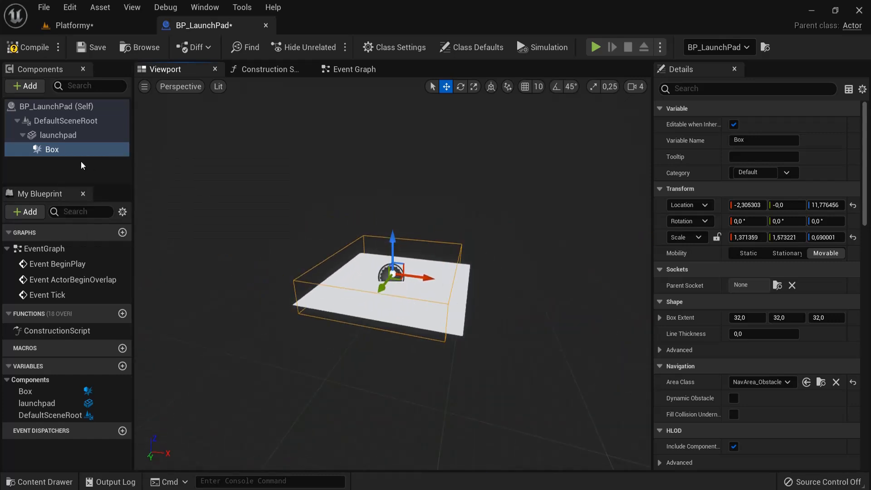
click(58, 135)
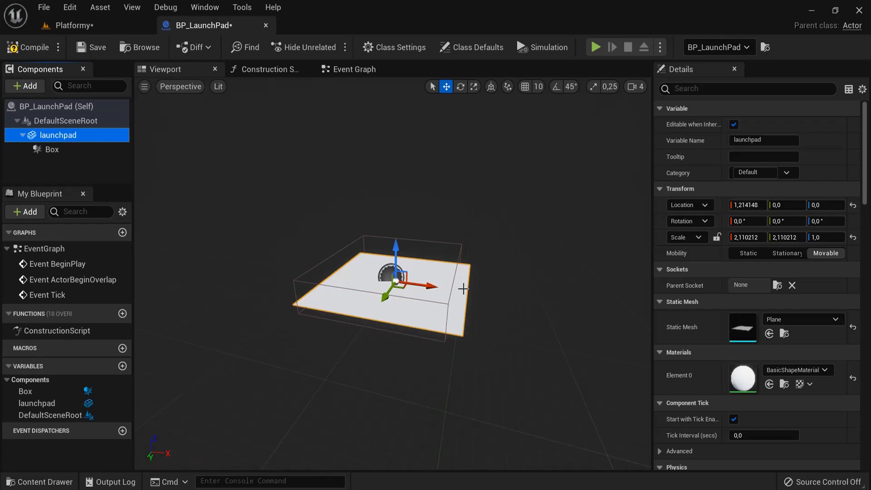
click(51, 148)
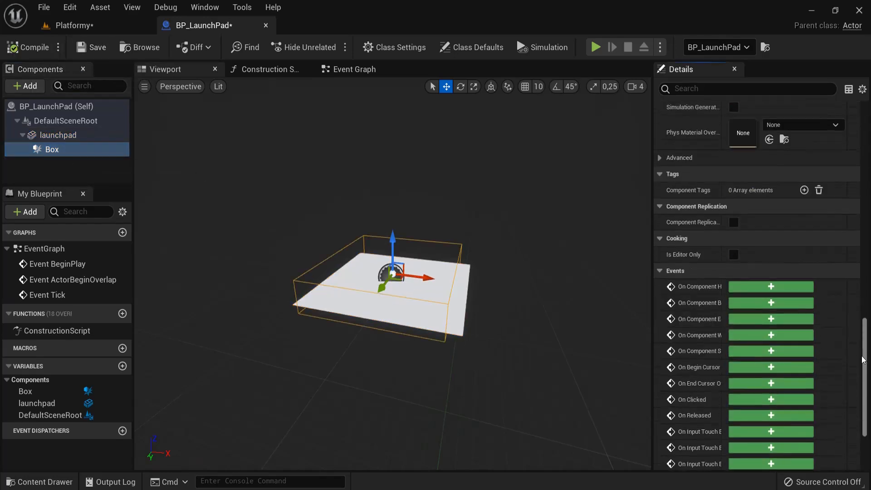
Add an OnComponentBeginOverlap event for the Box component
scroll(down, 3)
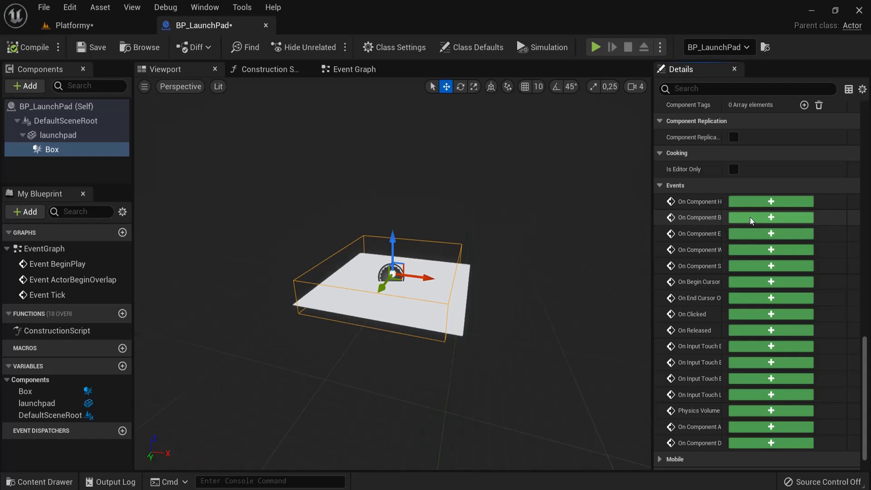
mouse_move(51, 150)
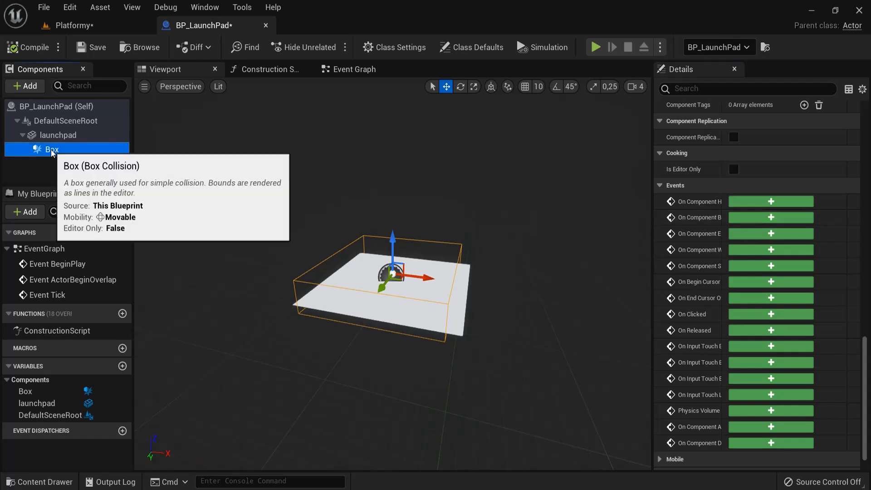
right_click(52, 148)
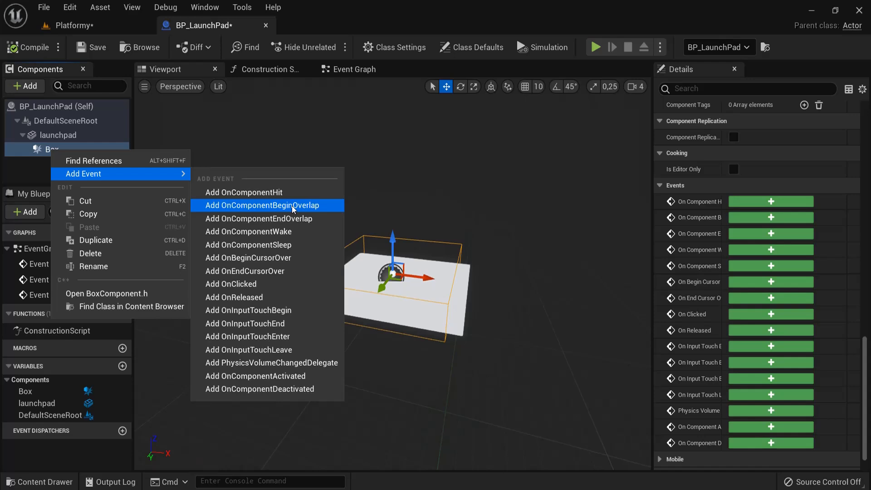
click(260, 205)
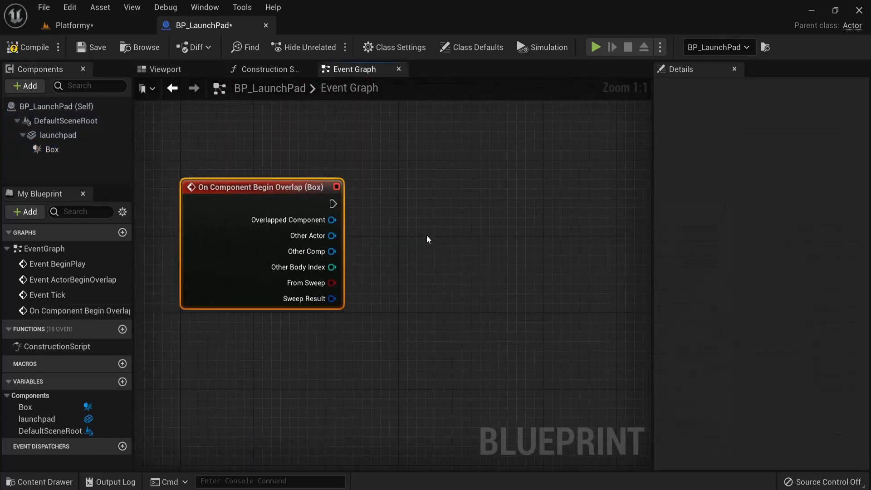
mouse_move(332, 235)
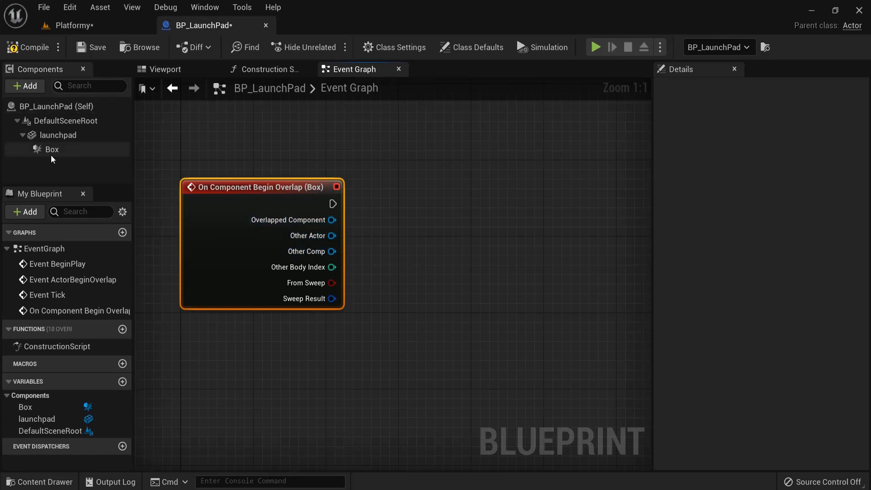
Feed the overlap's Other Actor into a new Cast To BP_ThirdPersonCharacter node
drag(332, 235, 407, 226)
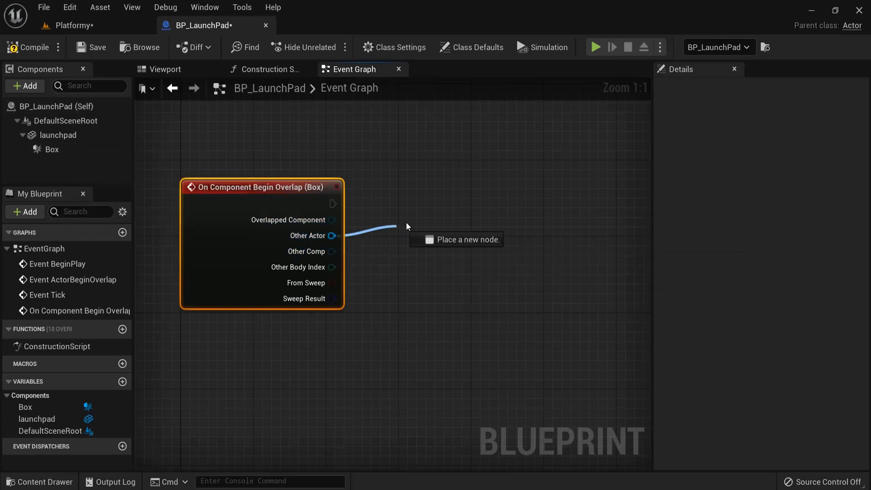
text(cast to)
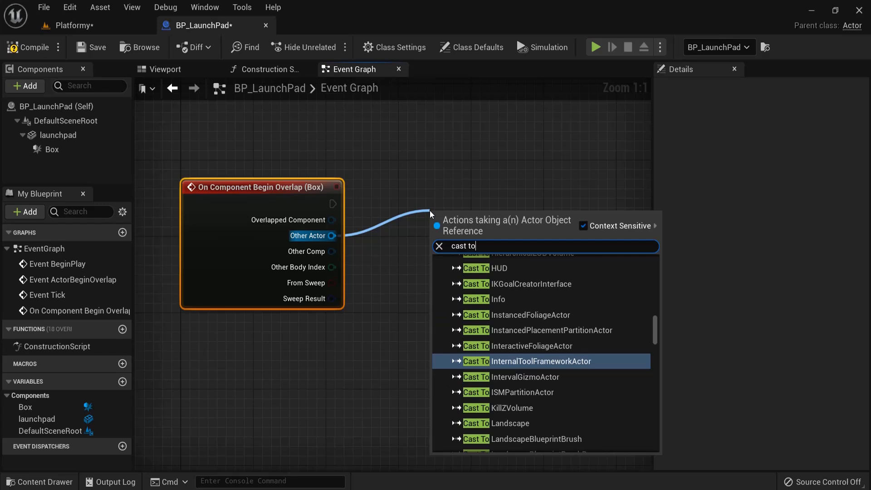
text(third)
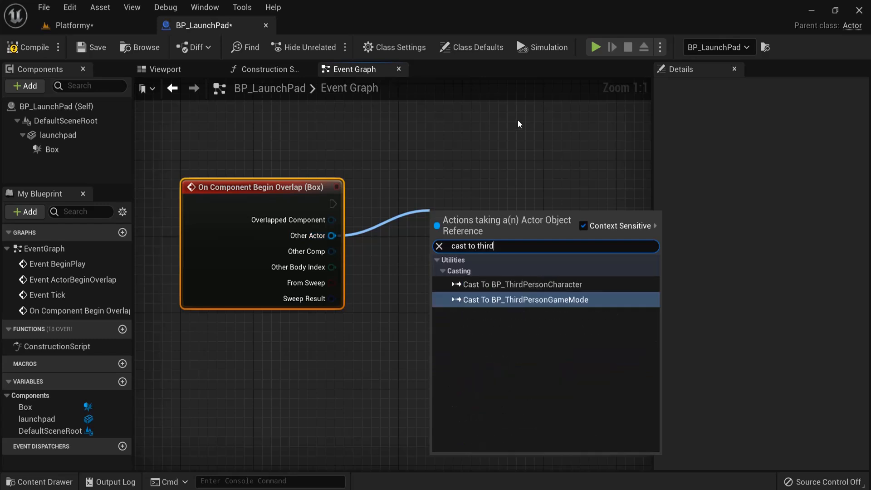
click(521, 284)
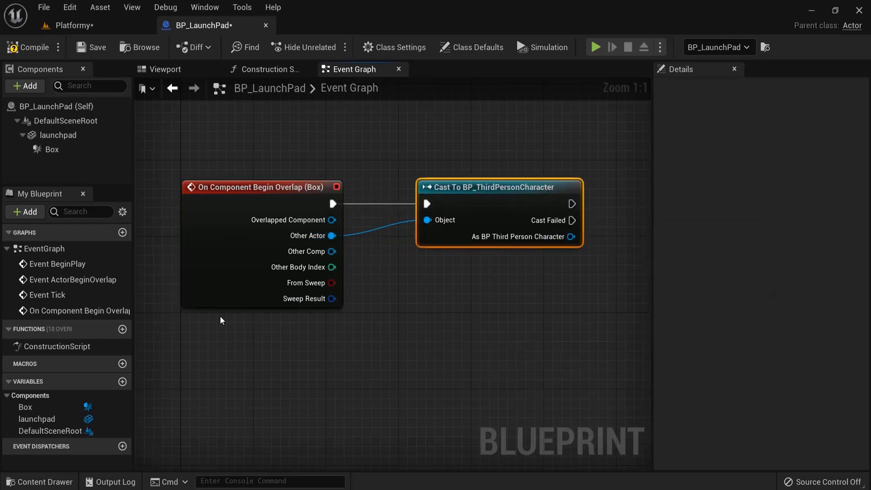
click(39, 481)
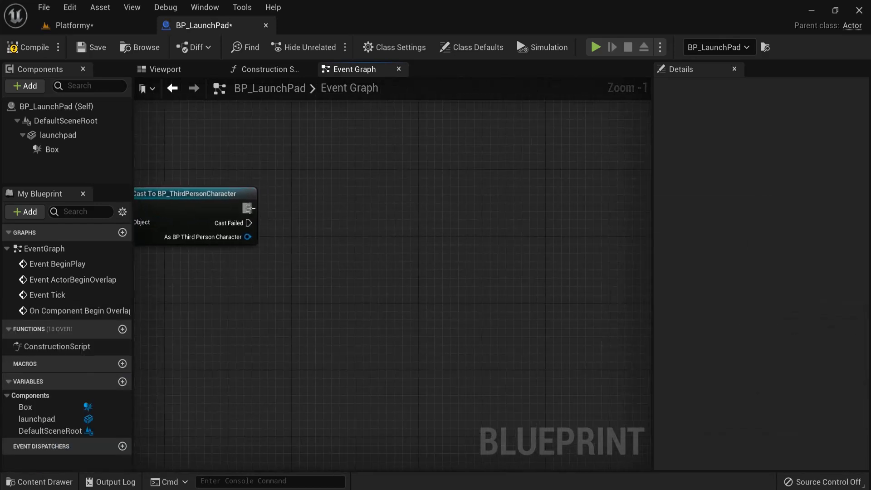
Add a Launch Character node after the cast's success execution output
drag(248, 208, 402, 201)
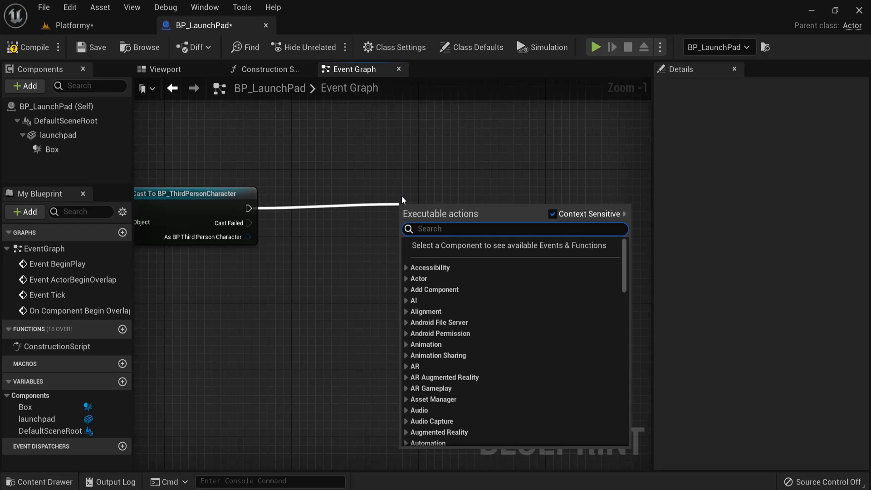
text(luna)
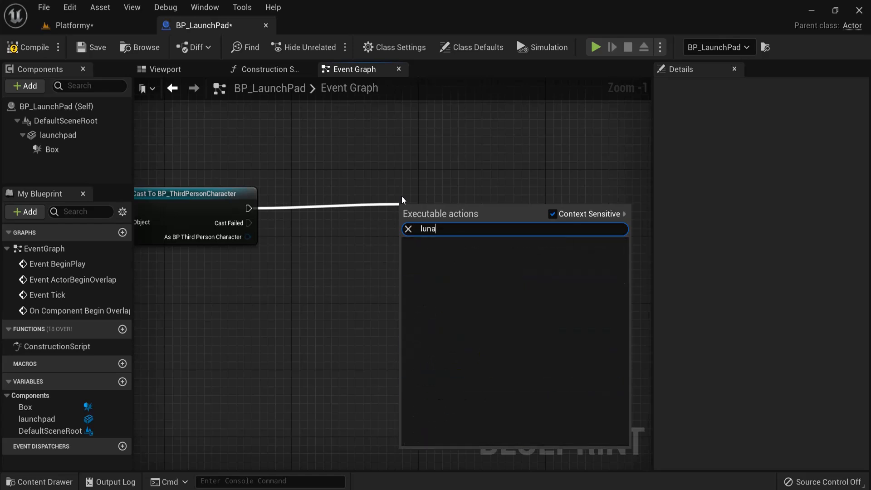
text(launch char)
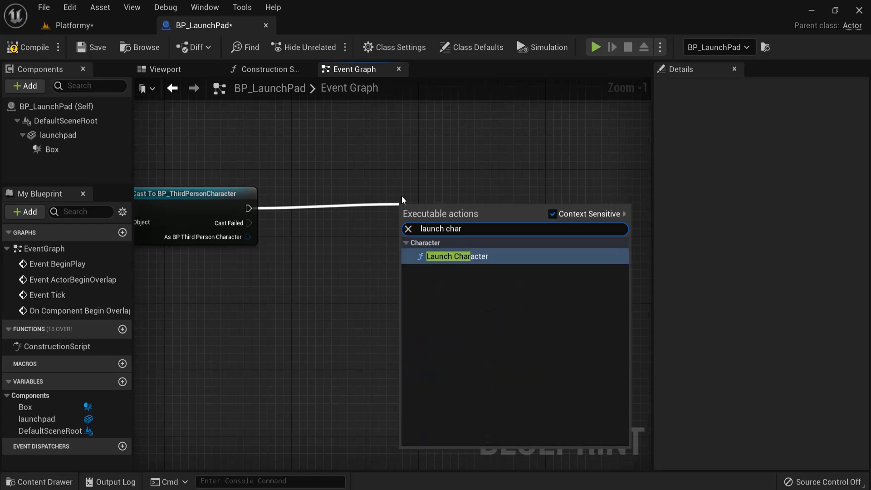
click(456, 256)
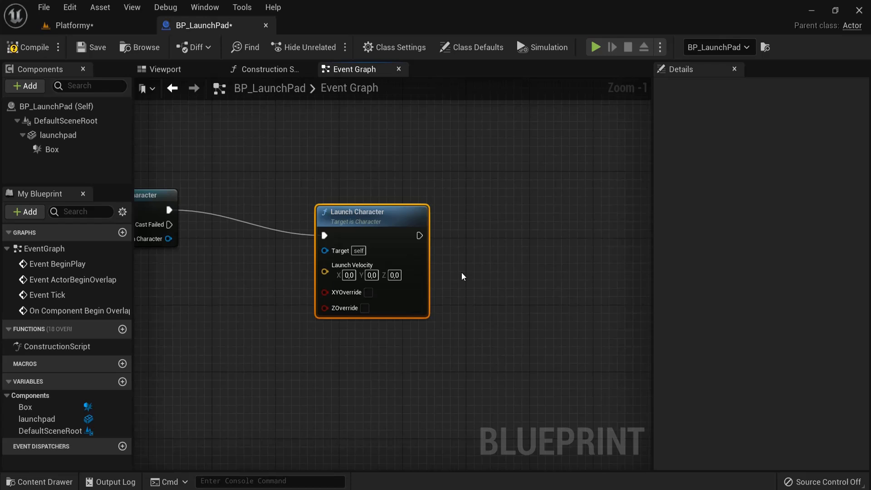
scroll(down, 3)
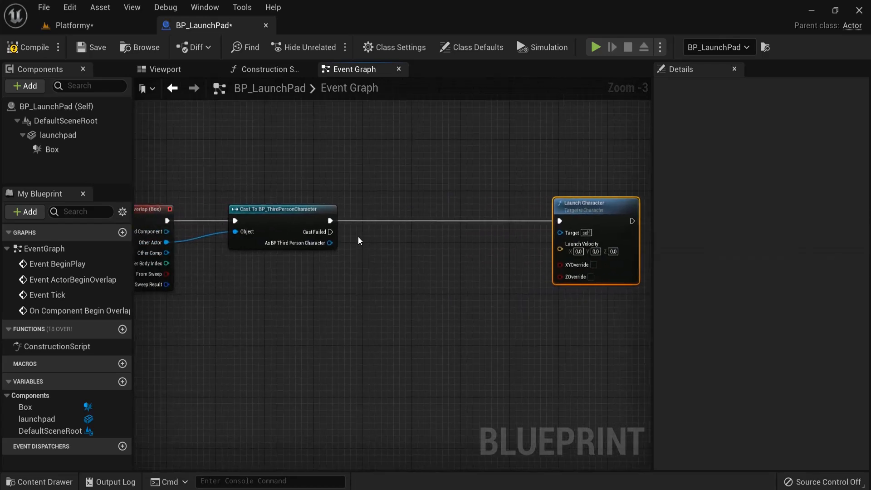
mouse_move(321, 243)
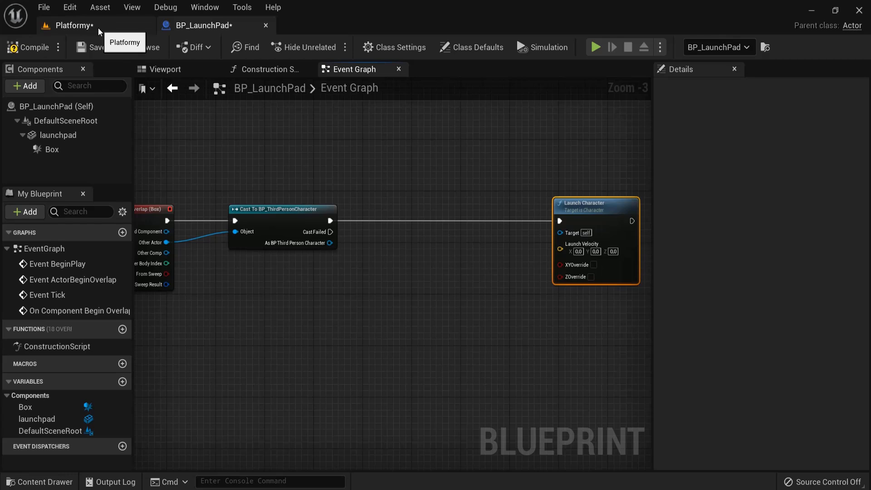
Switch back to the Platformy level showing the placed launch pad
click(72, 25)
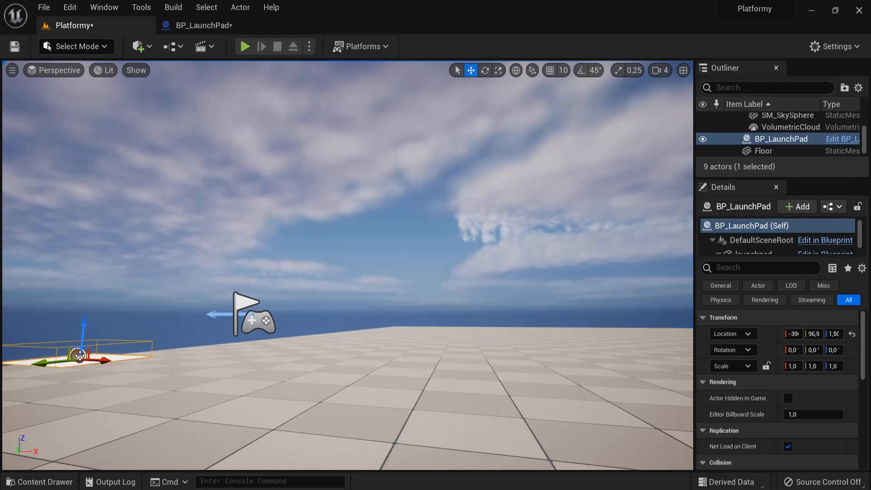
mouse_move(283, 329)
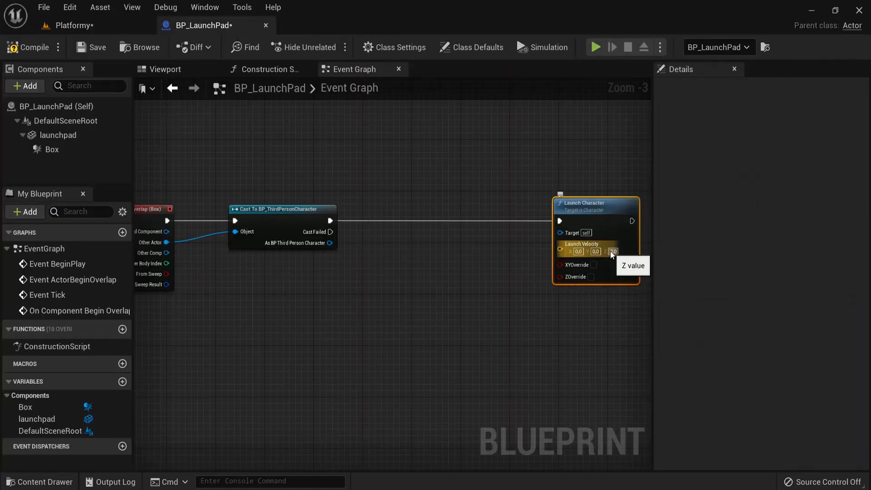
Split Launch Velocity into X, Y, Z and get the character's Jump Z Velocity
right_click(613, 251)
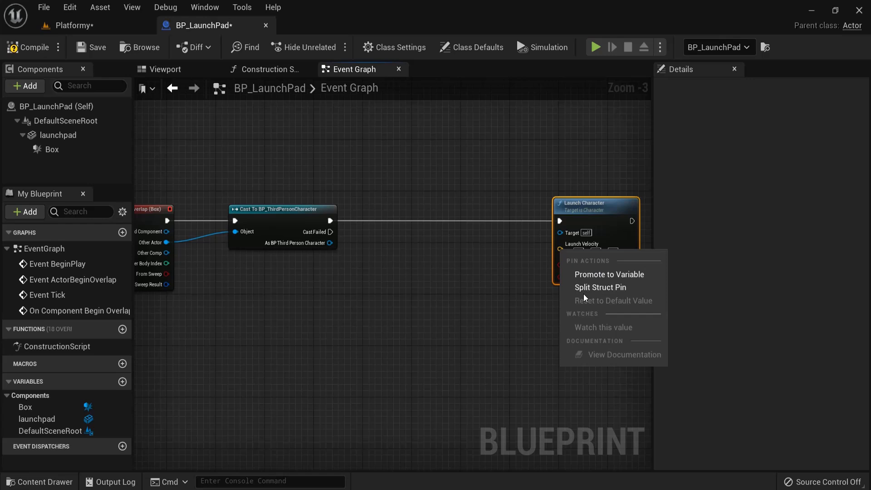
click(599, 287)
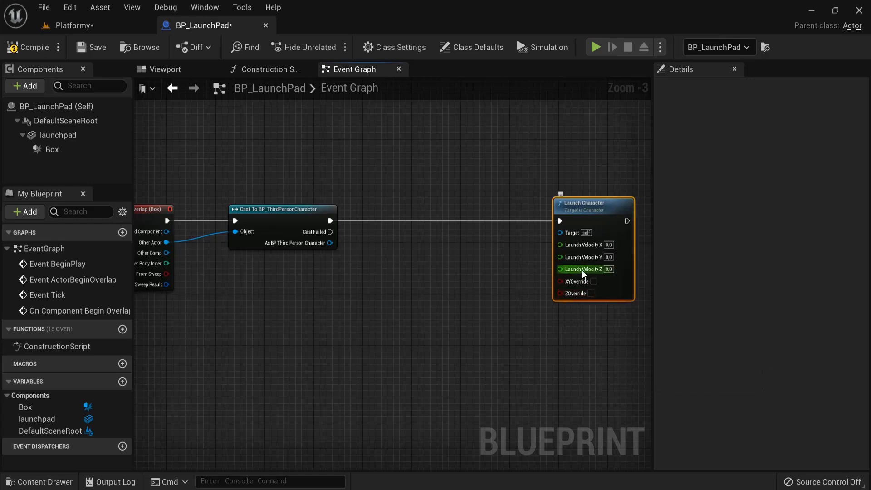
mouse_move(583, 270)
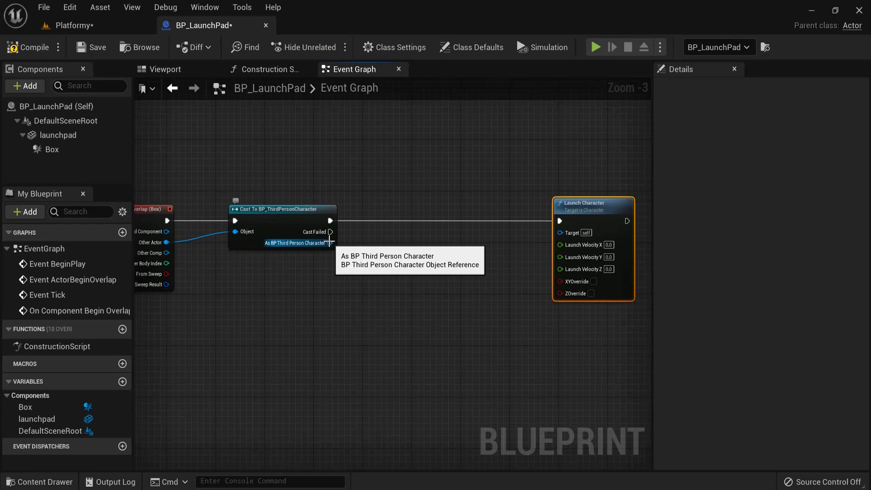
click(329, 242)
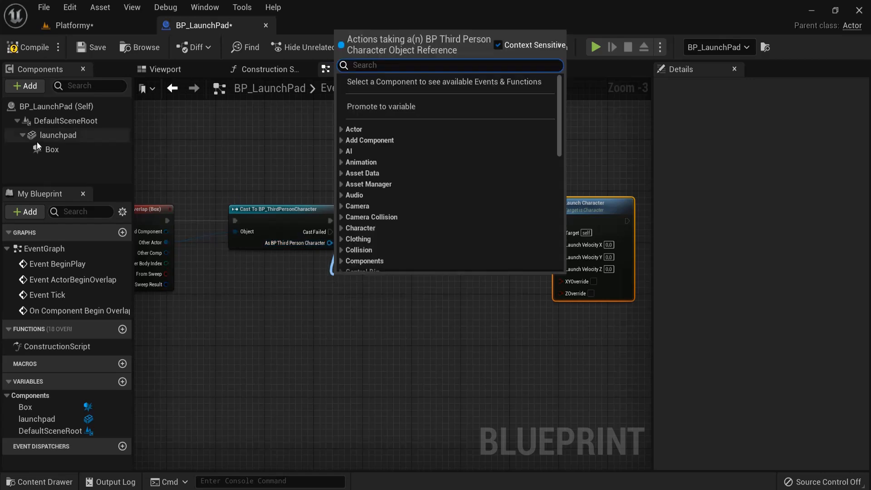
text(ch)
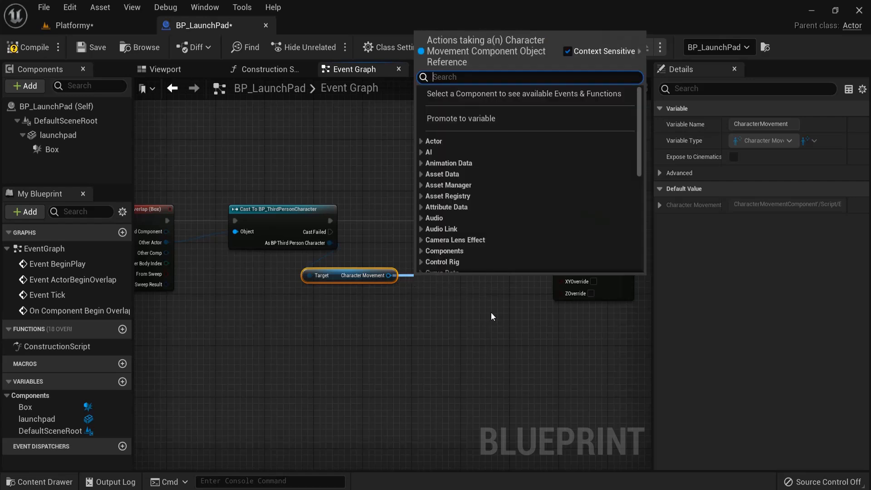
text(jump velo)
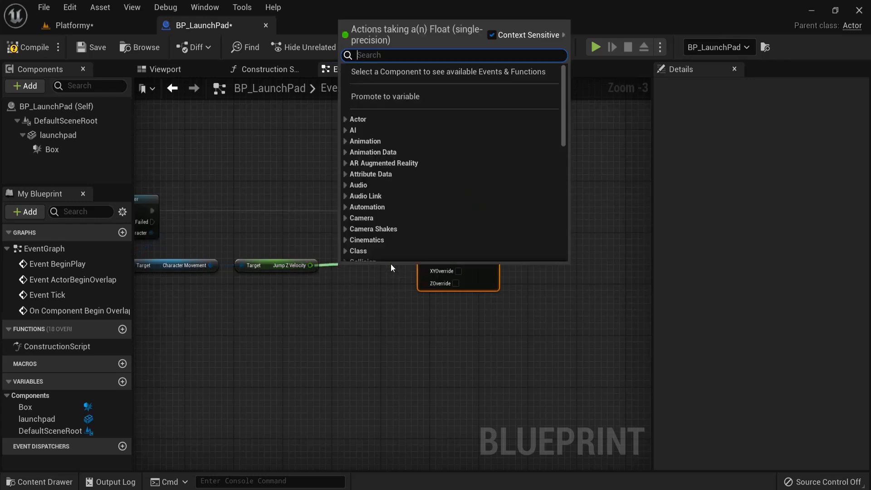
Multiply Jump Z Velocity by 1.0 into Launch Velocity Z and enable ZOverride
text(*)
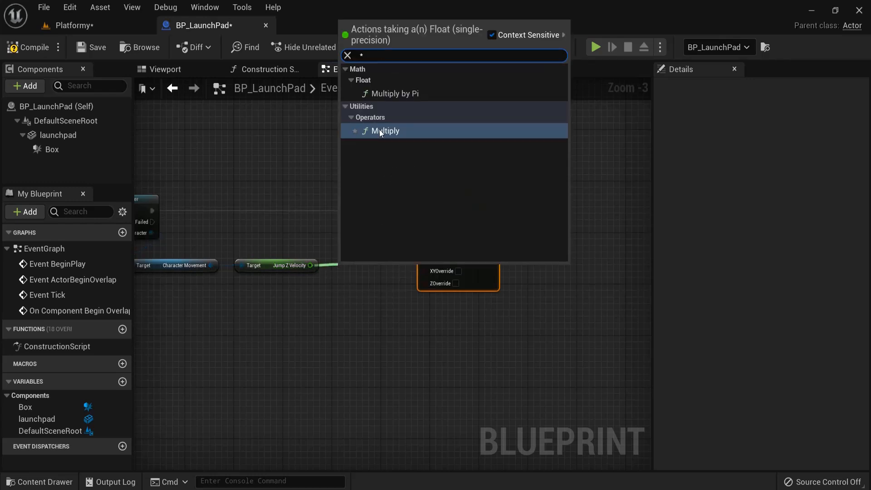
click(385, 131)
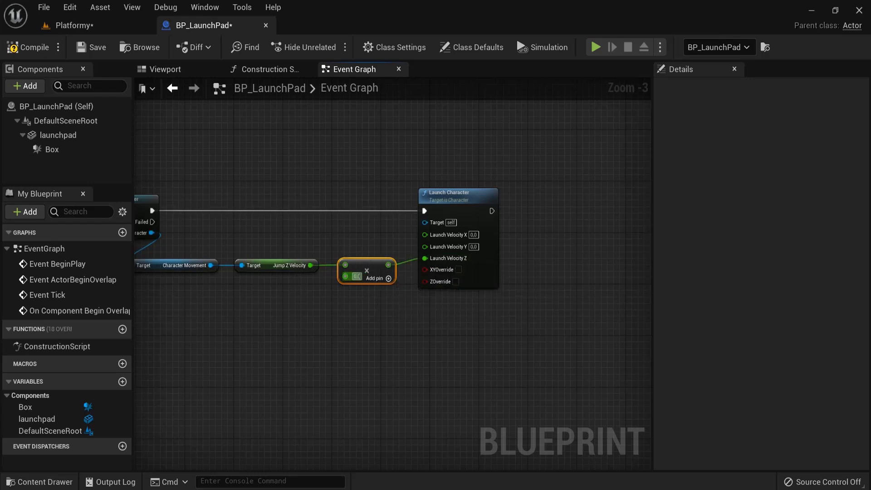
text(1.0)
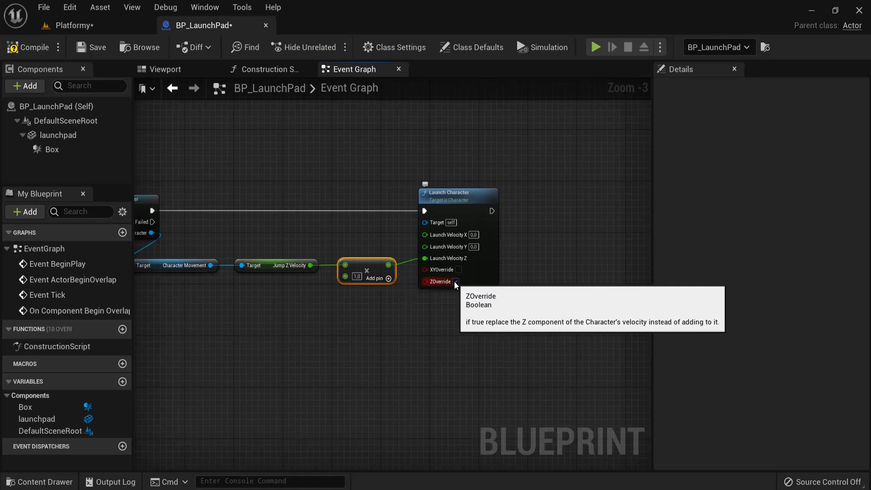
click(455, 282)
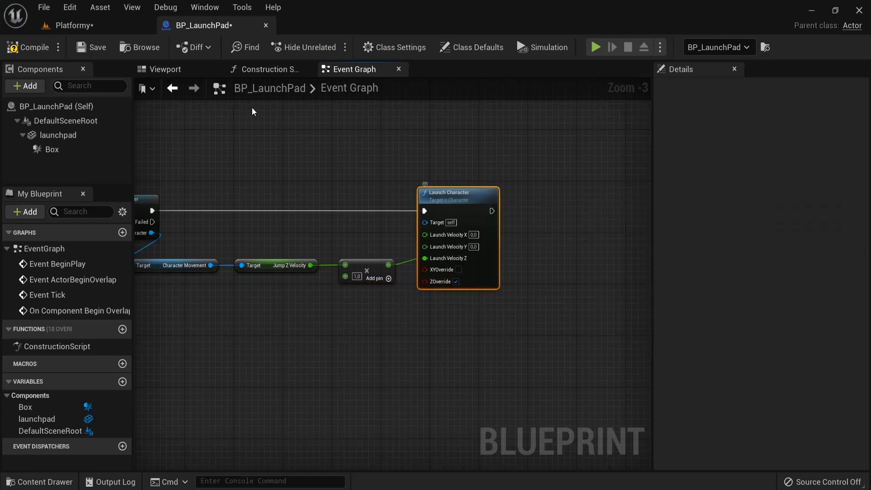
Wire the cast Third Person Character into Launch Character's Target and recompile BP_LaunchPad
click(31, 47)
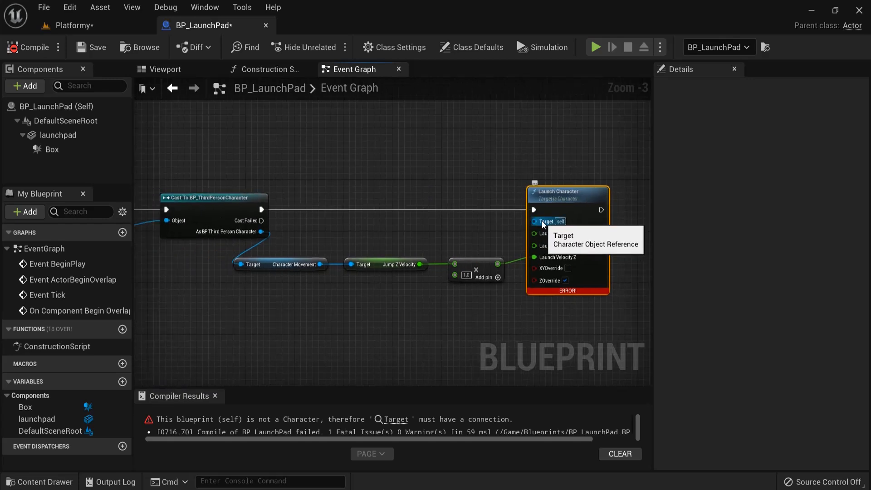
click(165, 69)
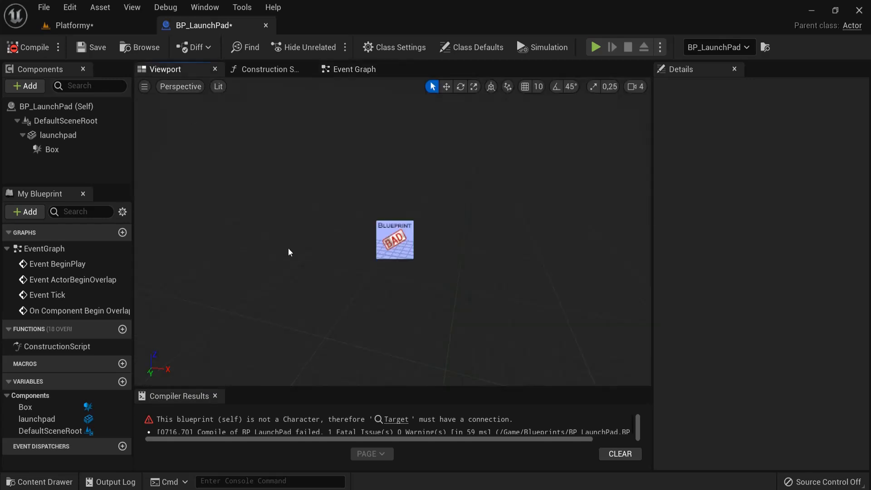
click(354, 68)
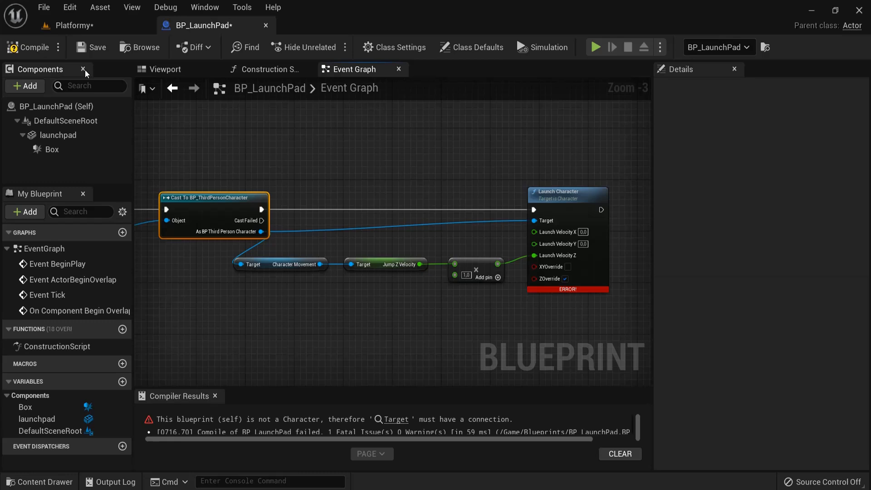
click(30, 46)
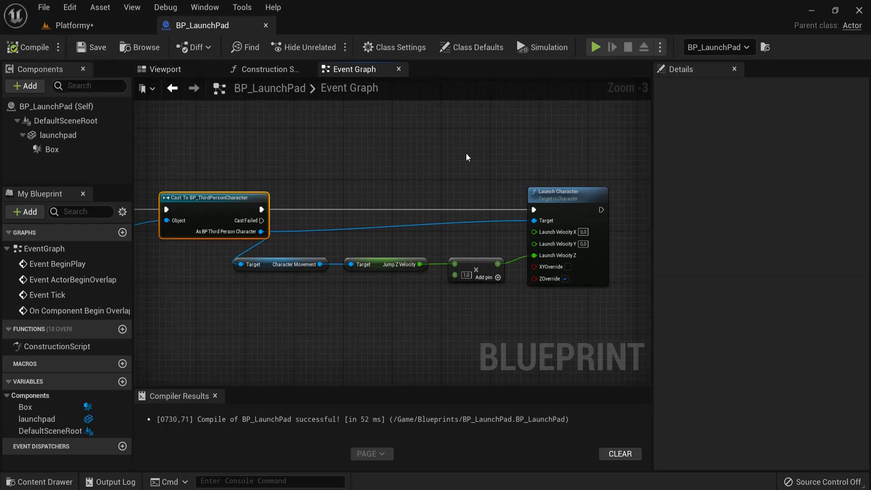
Switch to the Platformy level to check the launch pad
click(595, 47)
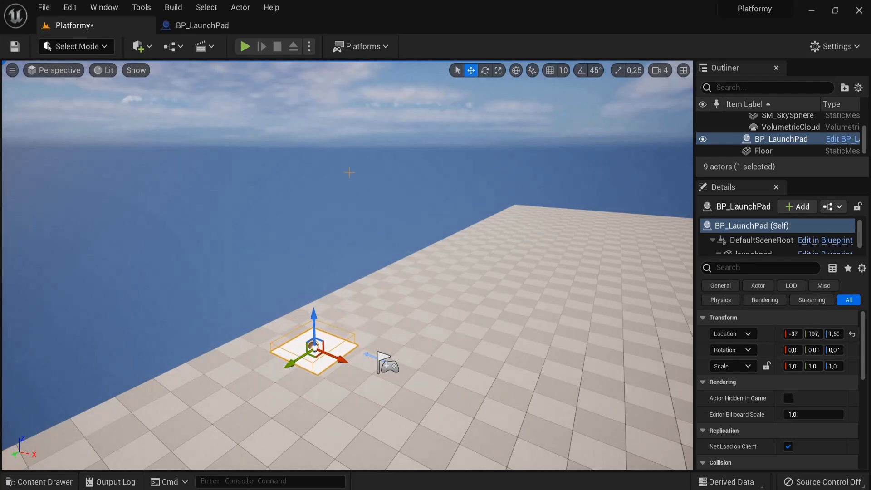
mouse_move(199, 47)
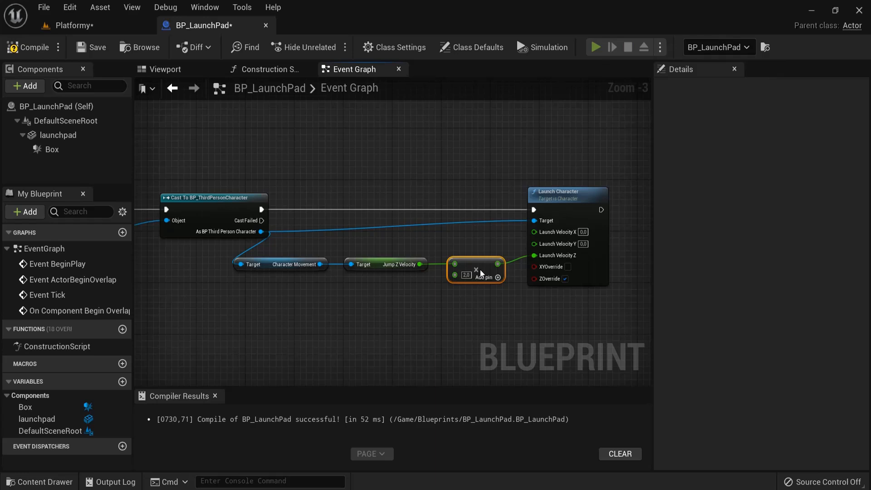
Change the Multiply node's jump velocity multiplier to 1.5 and recompile
click(594, 47)
text(1.5)
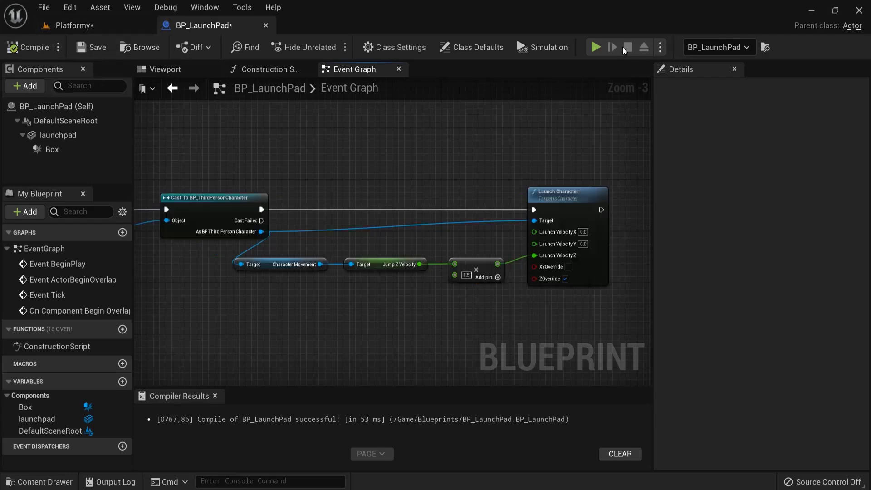
click(595, 48)
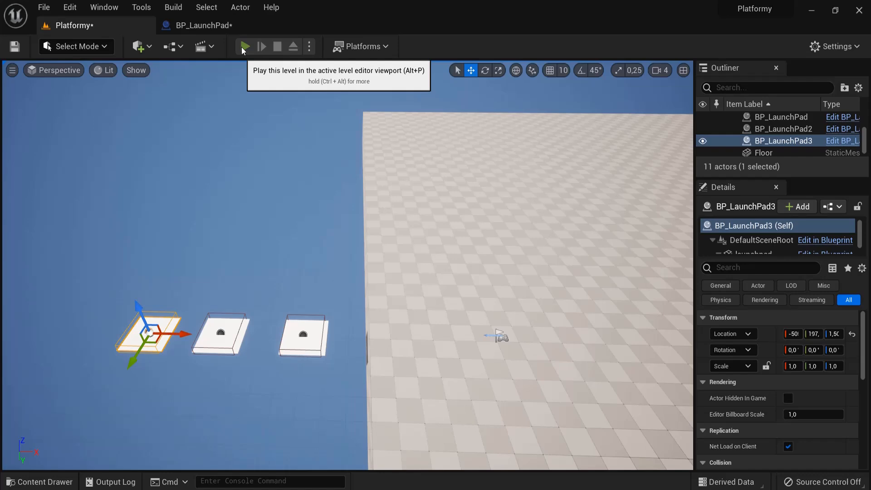
Play-test the Platformy level with the three launch pads, then stop the session
click(244, 47)
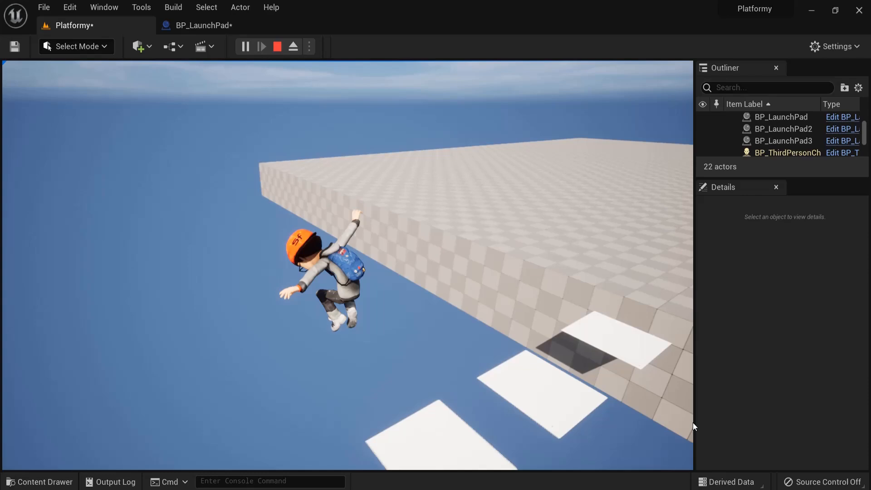
click(277, 47)
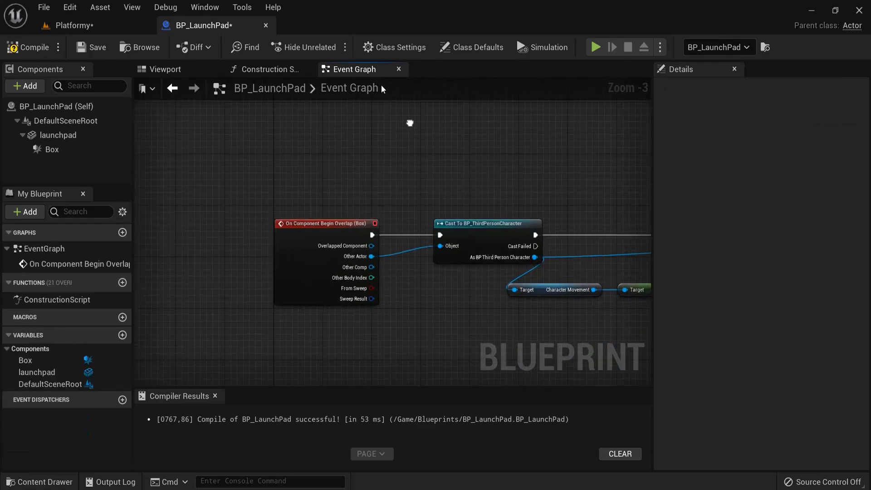
Compile BP_LaunchPad with only its overlap event and save it
click(164, 69)
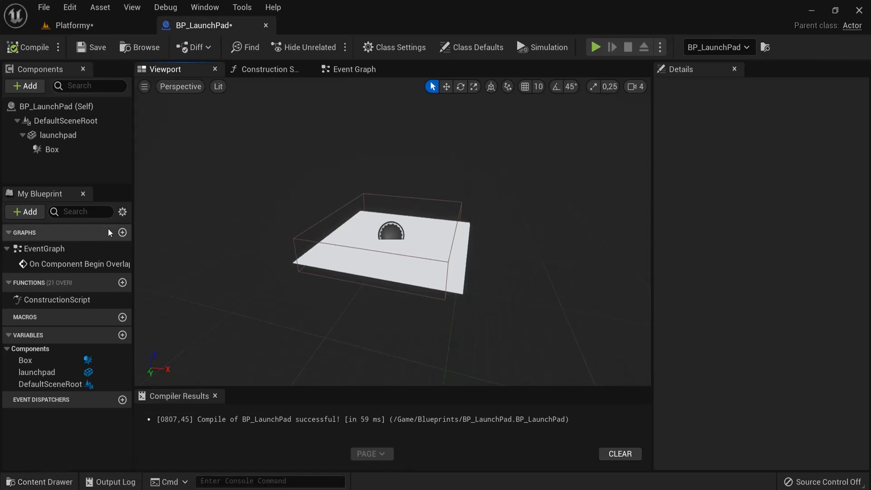
click(58, 135)
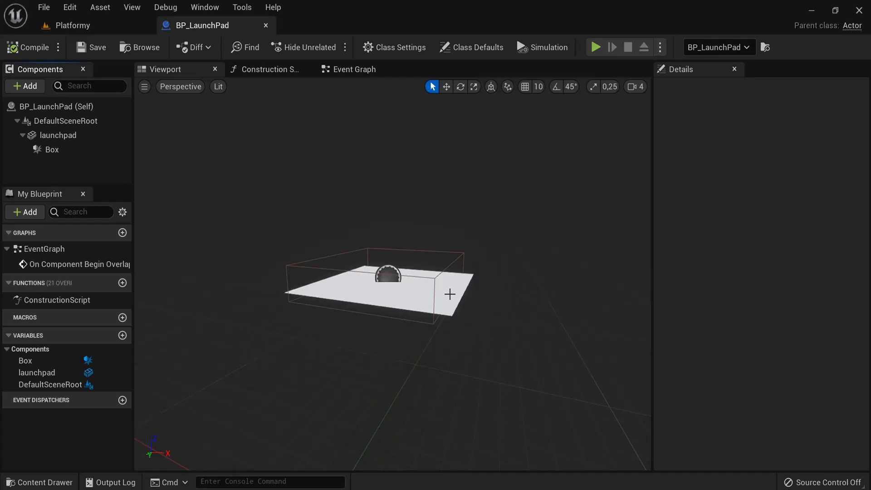
mouse_move(445, 304)
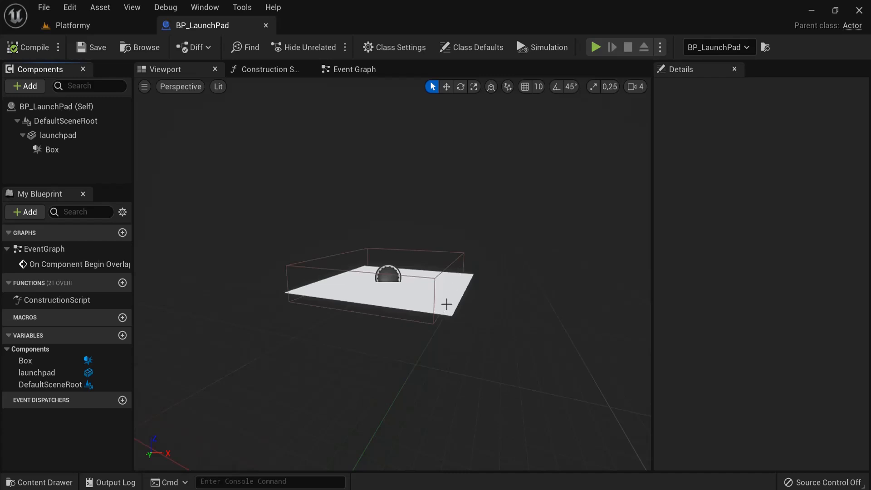
mouse_move(442, 278)
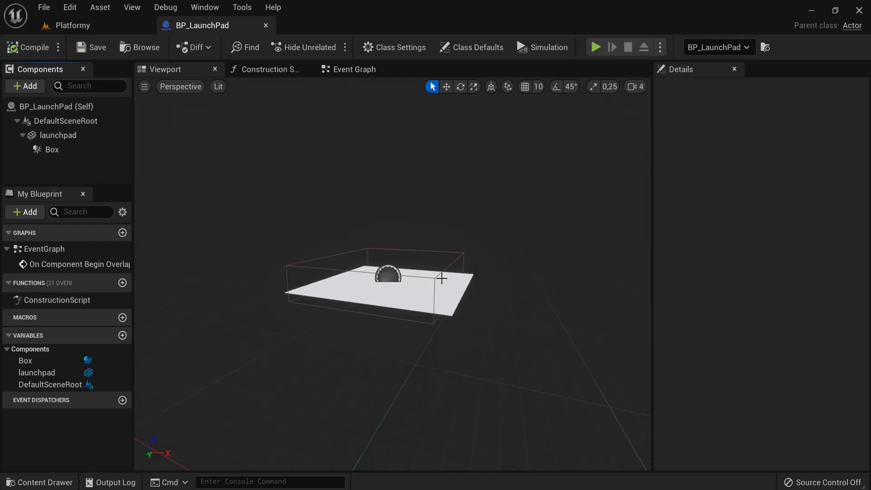
mouse_move(436, 306)
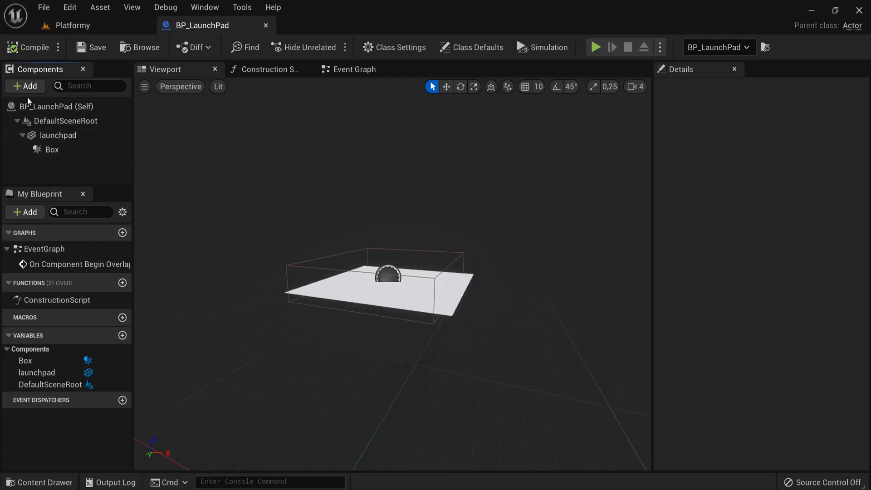
Add a Static Mesh component to BP_LaunchPad and name it launchpadfinished
click(24, 86)
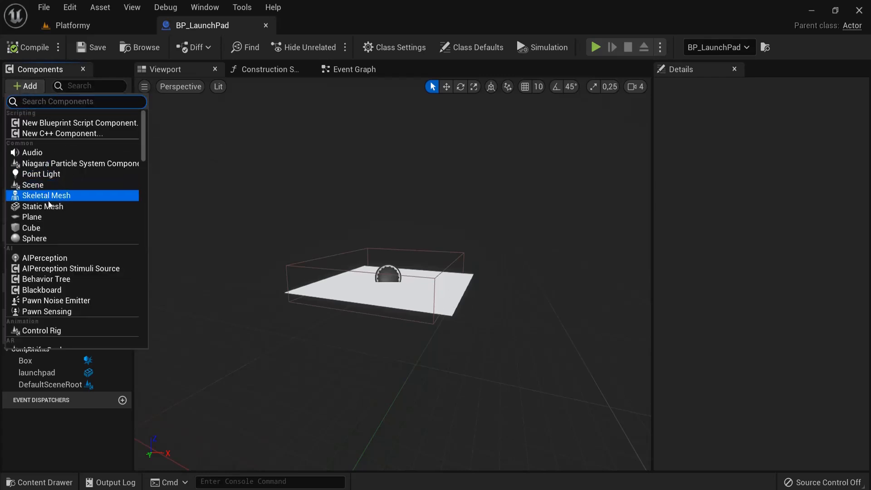
text(static mes)
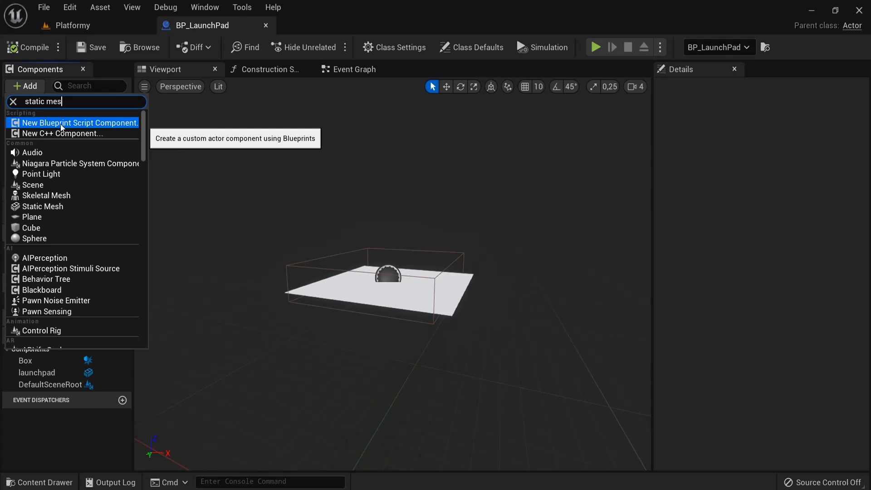
click(42, 206)
text(launchpadfinished)
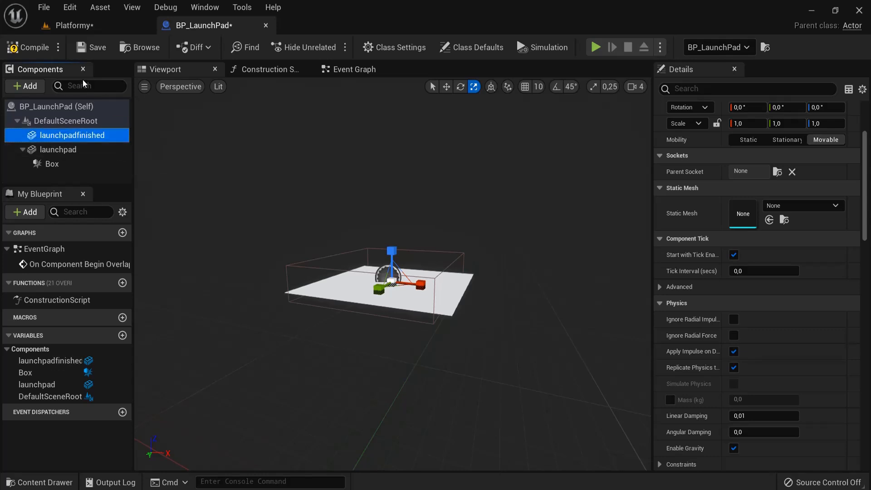
mouse_move(59, 138)
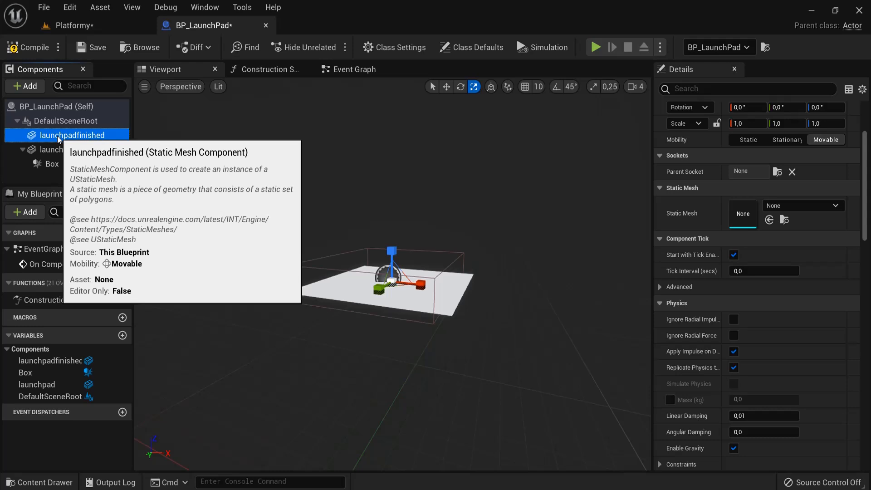
double_click(71, 136)
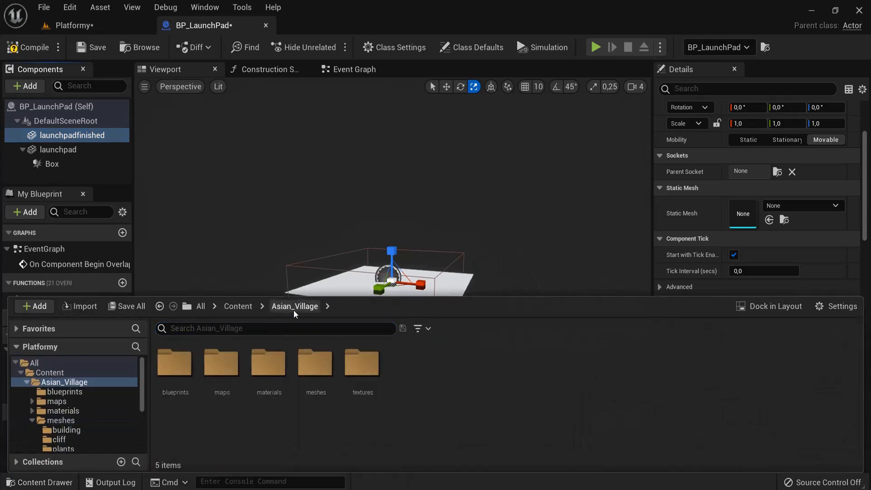
Open Asian_Village's props meshes folder and pick the stone flower bed mesh
double_click(315, 362)
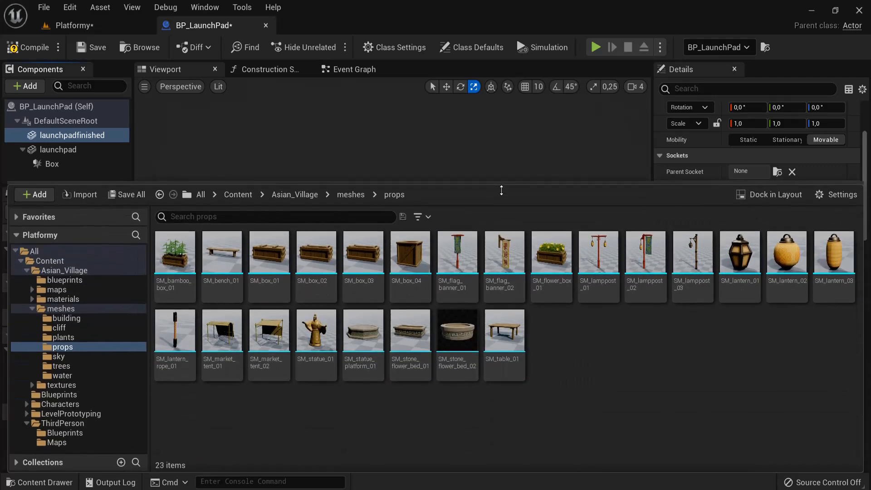
click(456, 329)
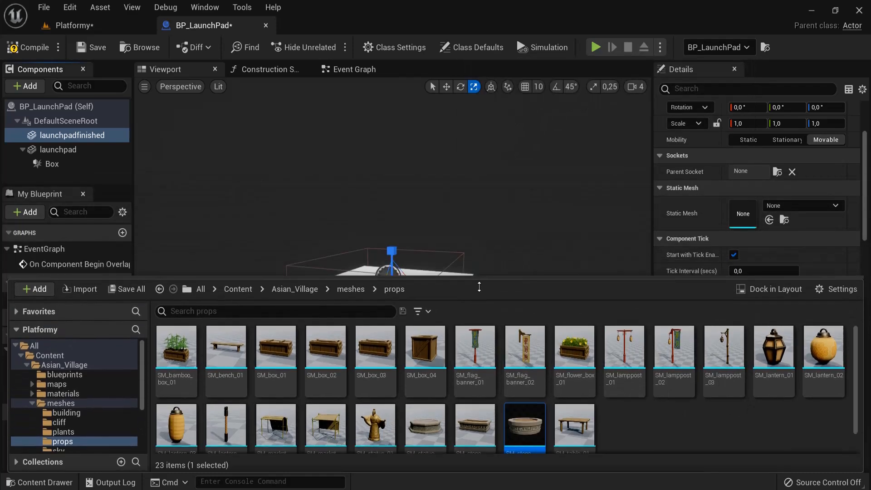
mouse_move(768, 219)
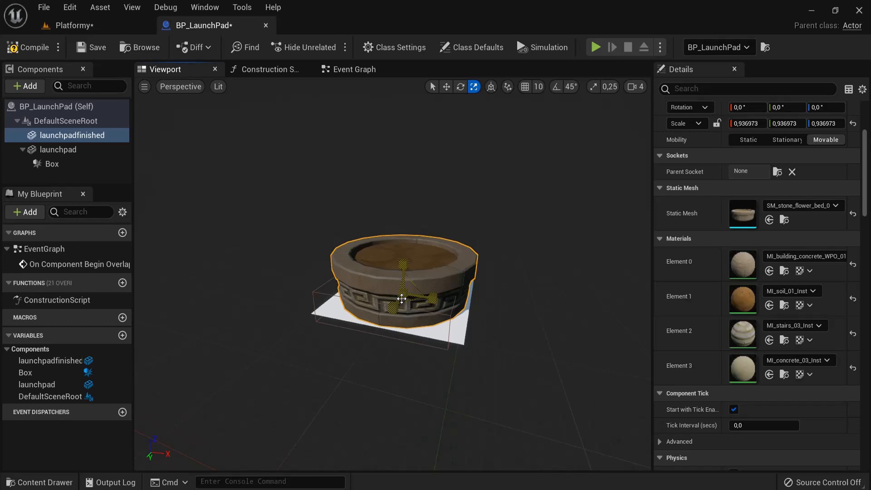
Scale up the stone flower bed, lower it around the plane, and select Box
click(445, 86)
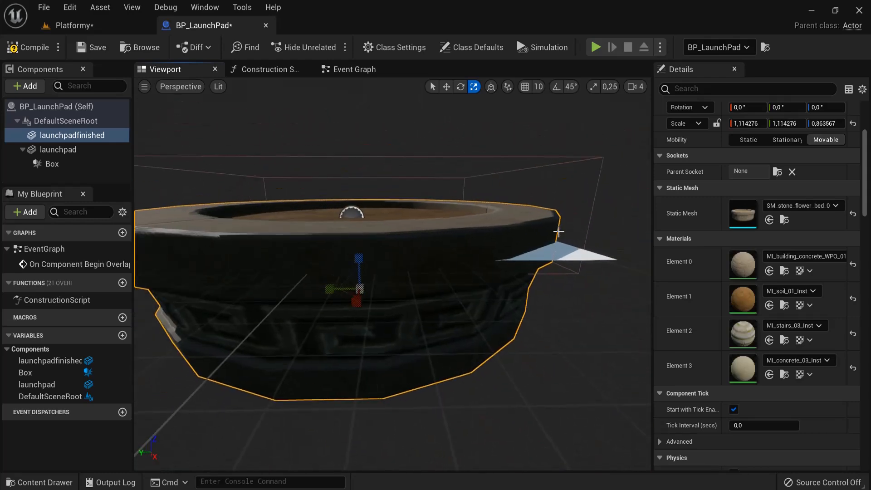
click(445, 86)
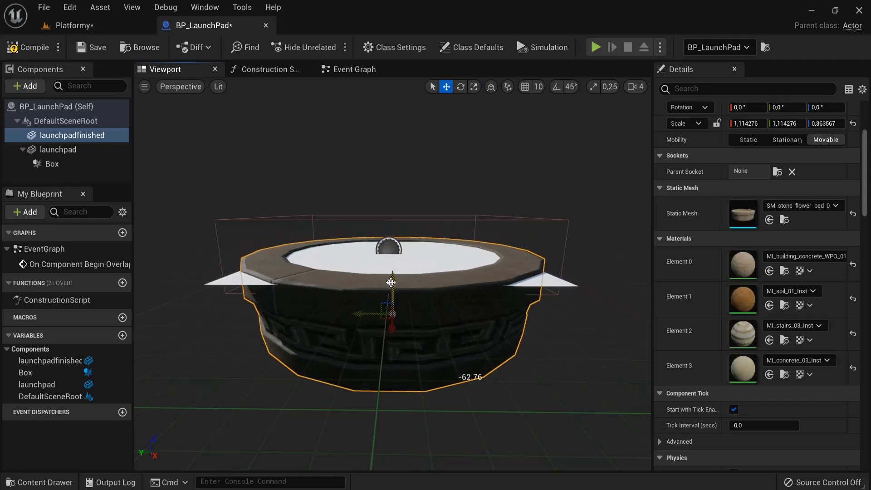
click(51, 164)
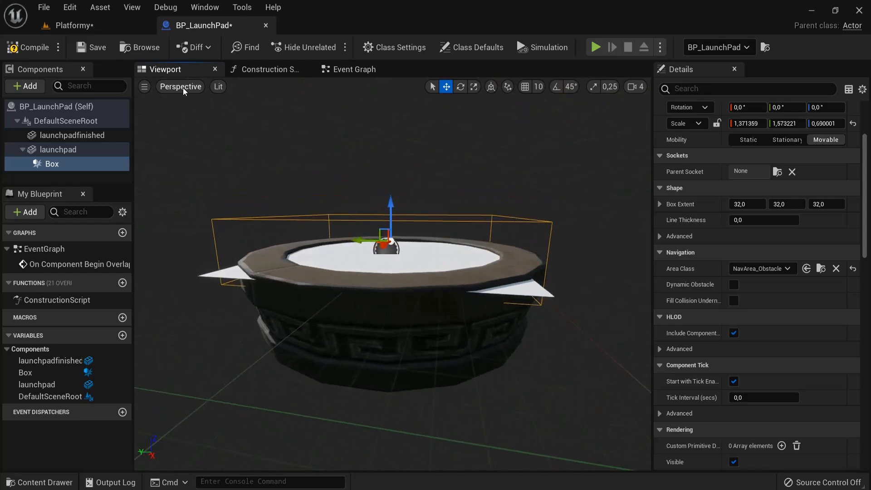
Narrow launchpadfinished's X scale to about 0.87, checking from Front and Left views
click(180, 87)
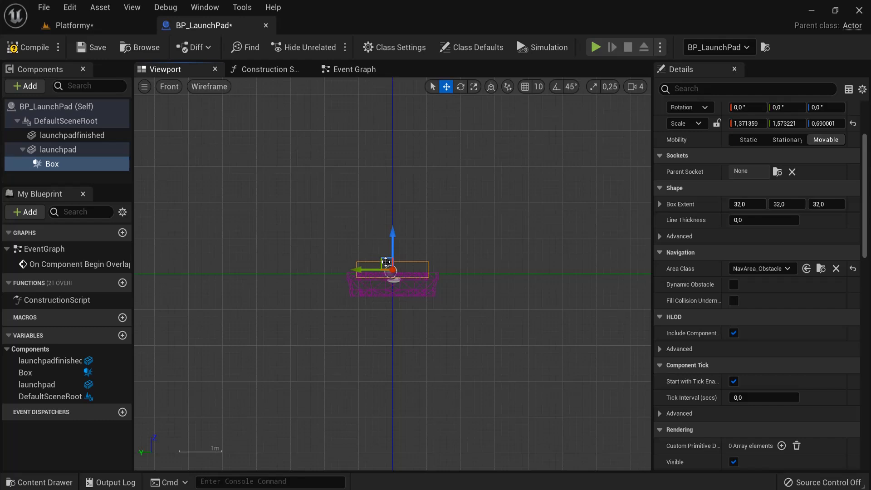
click(168, 86)
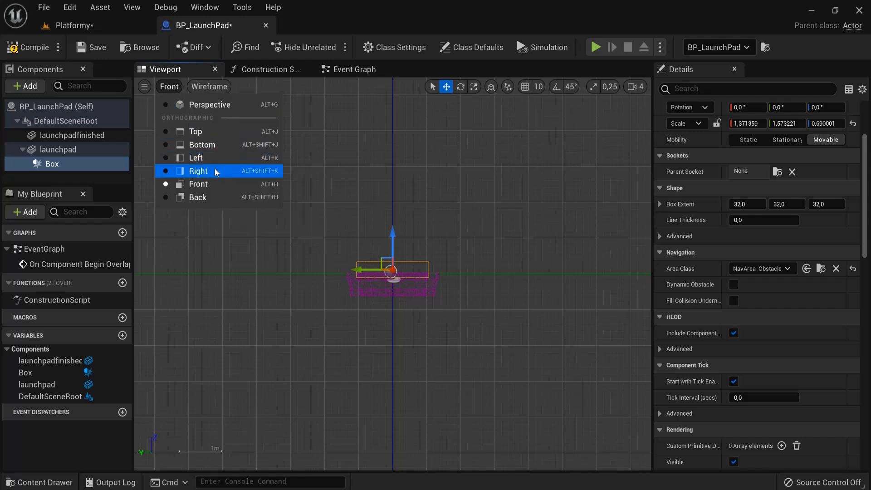
click(195, 158)
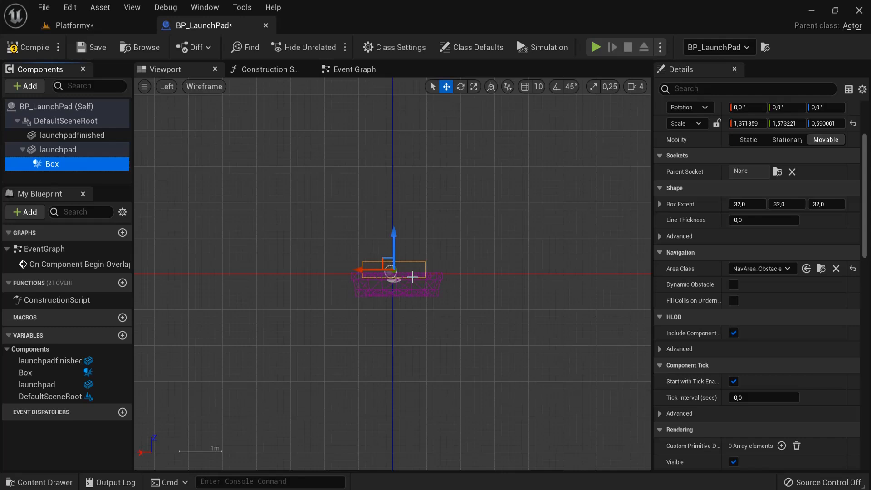
click(458, 86)
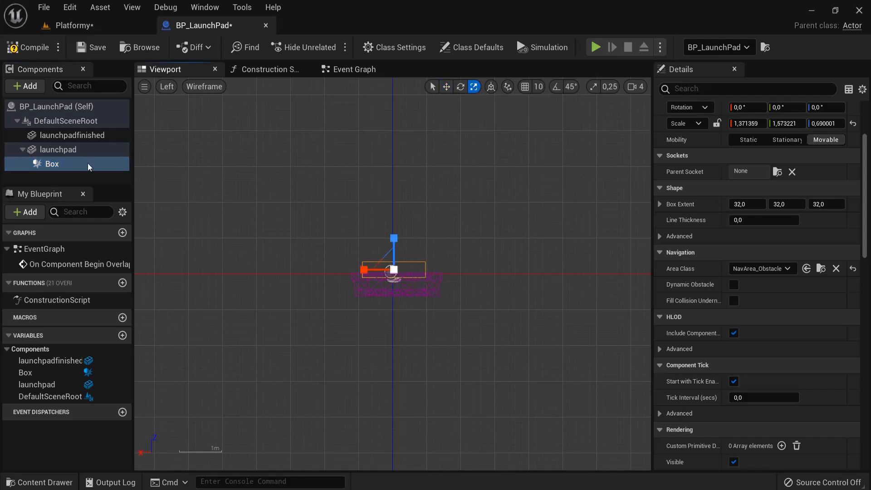
click(72, 134)
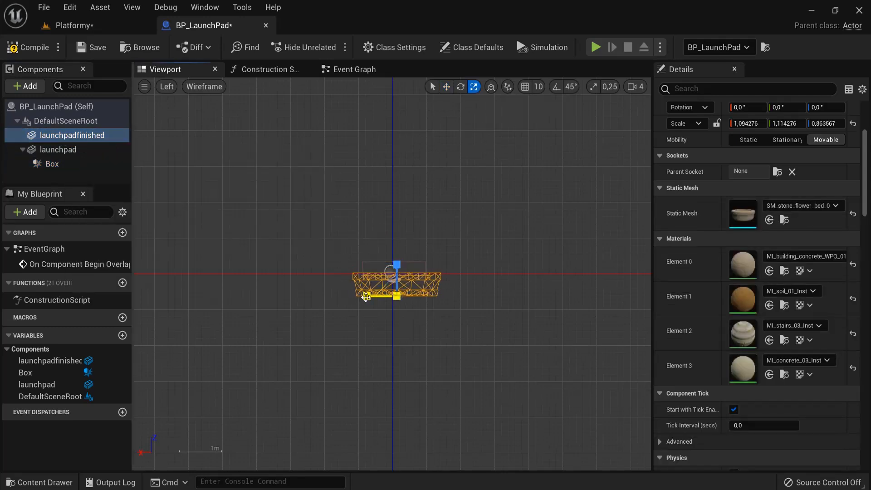
click(445, 87)
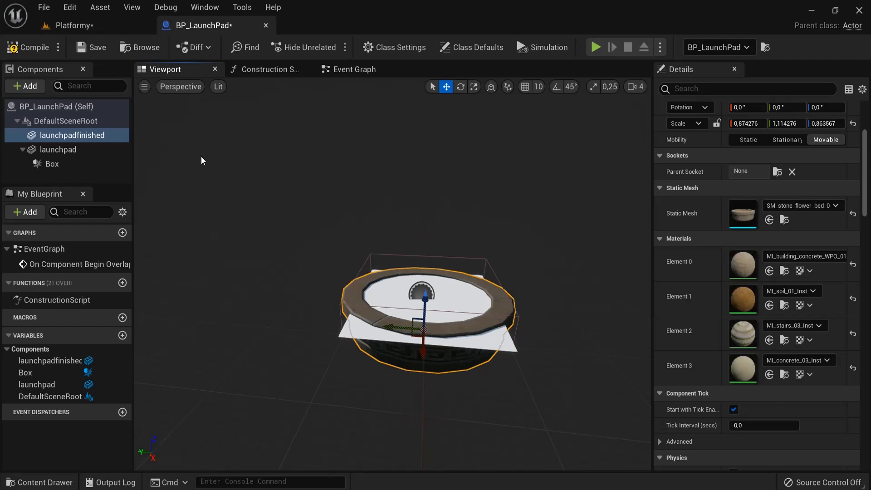
Attach the Box collision component under launchpadfinished
click(57, 149)
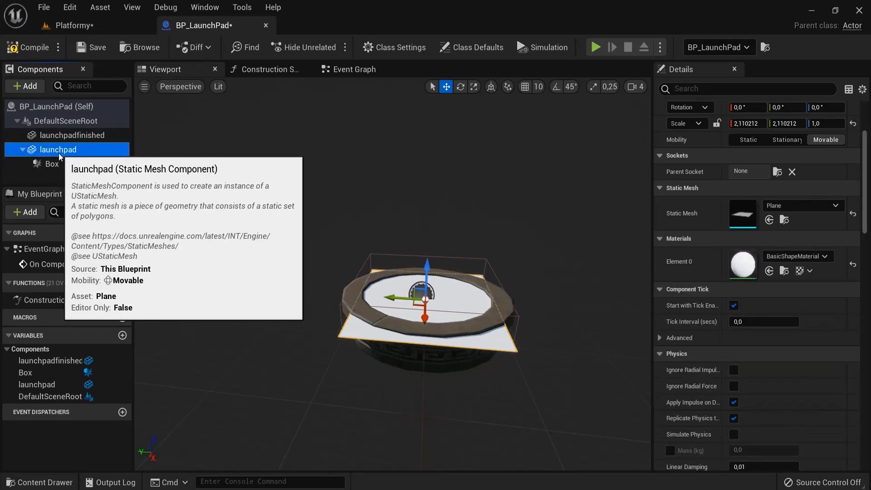
click(52, 164)
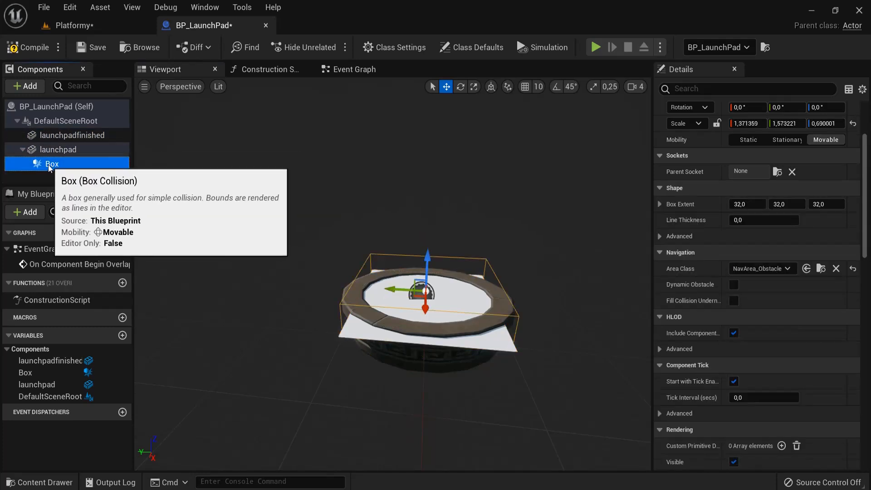
drag(52, 164, 72, 135)
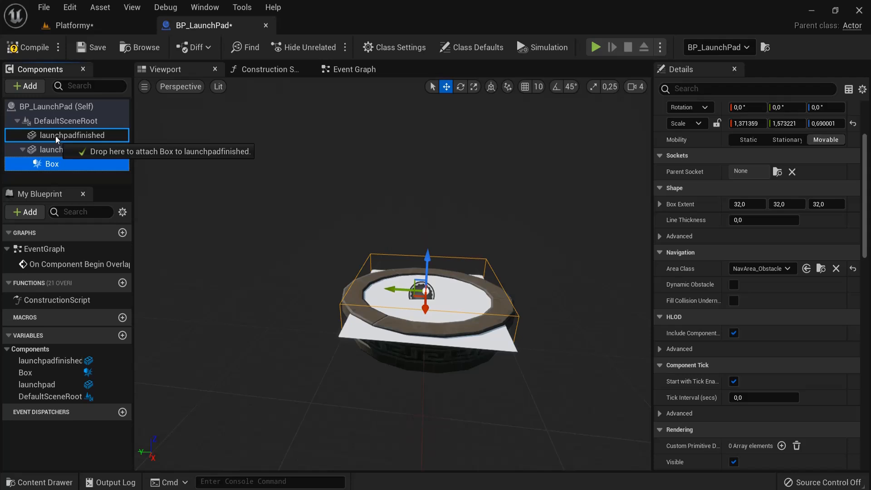
Remove the leftover placeholder plane and compile BP_LaunchPad
click(57, 163)
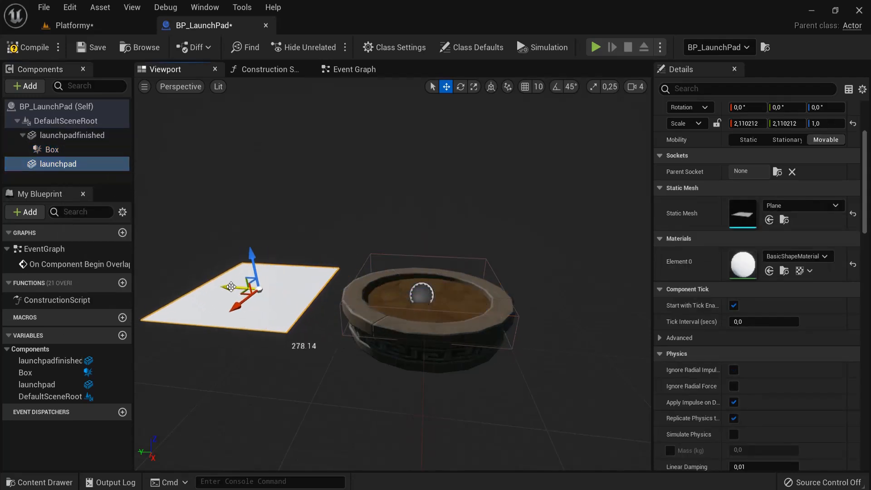
mouse_move(57, 163)
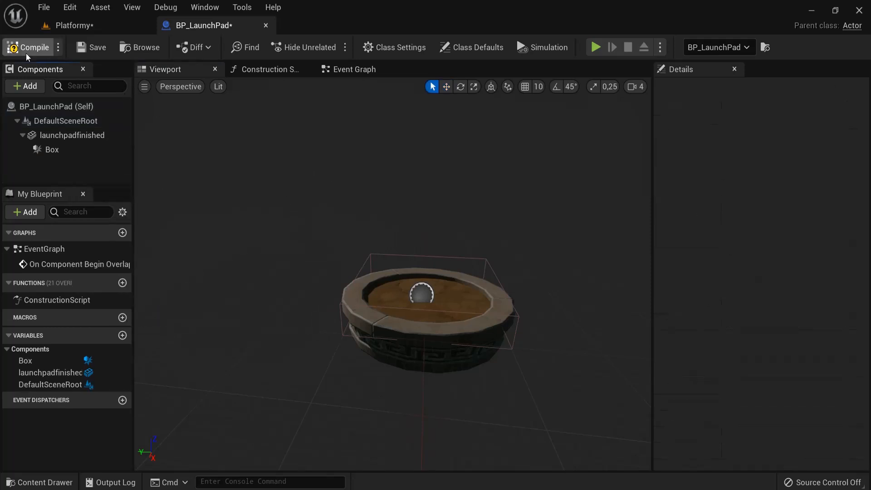
click(34, 48)
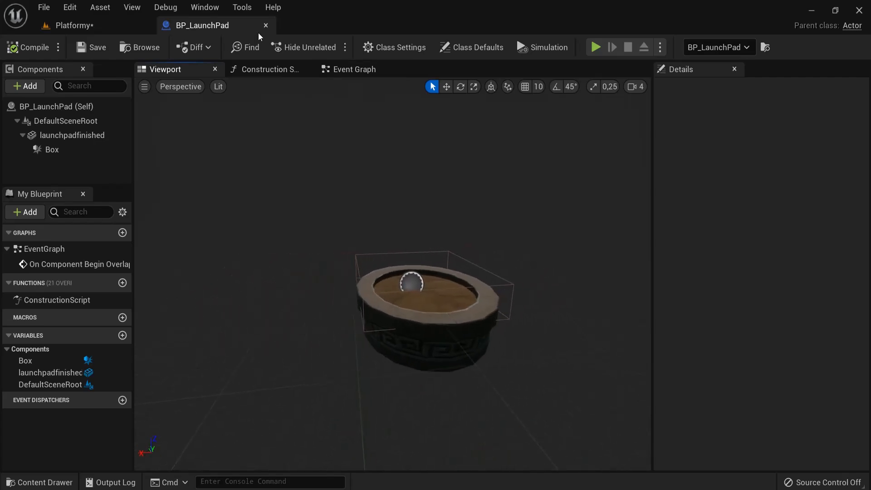
click(72, 25)
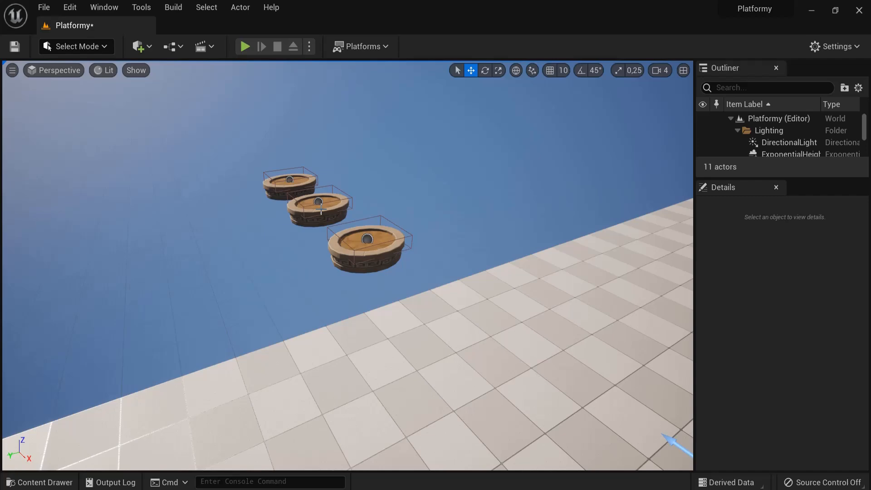
click(245, 46)
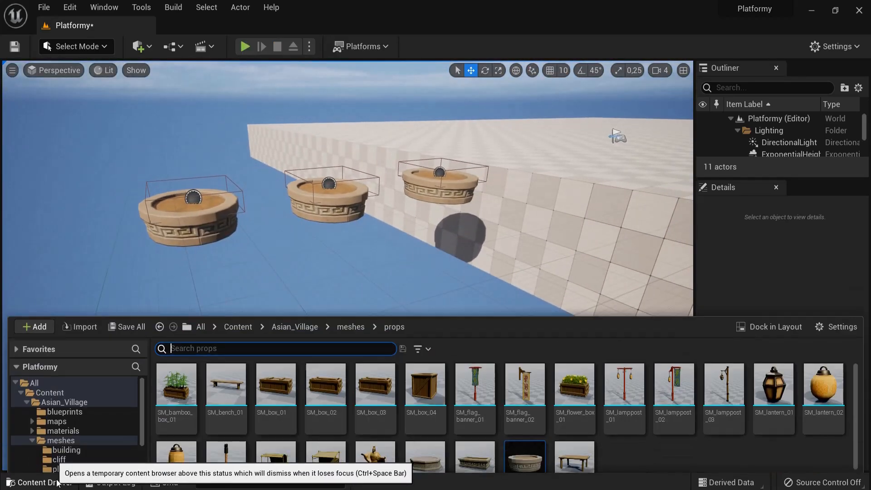
click(237, 326)
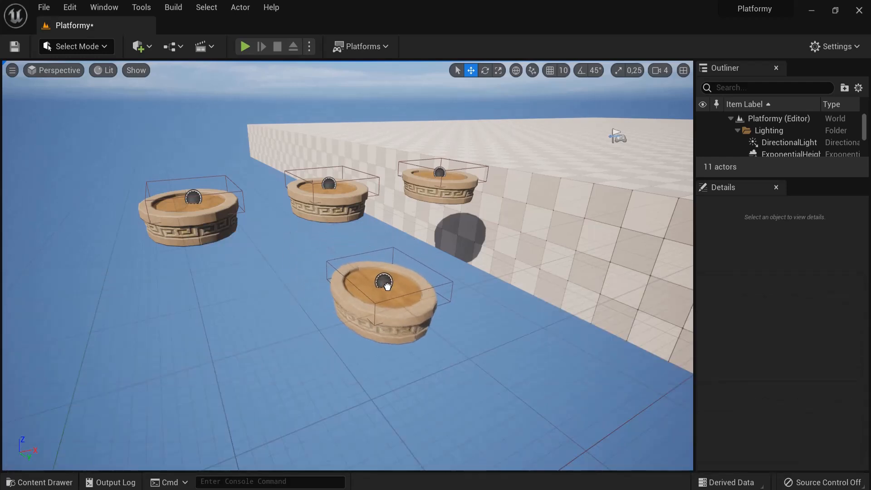
click(381, 284)
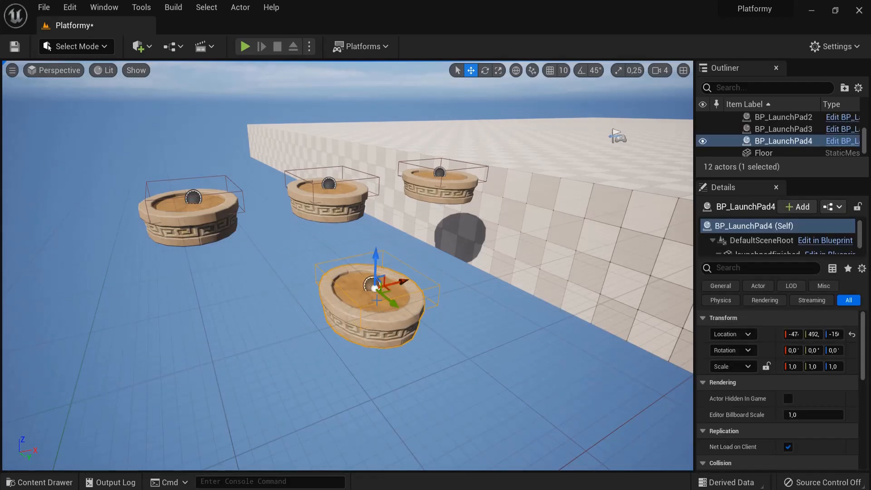
key(Delete)
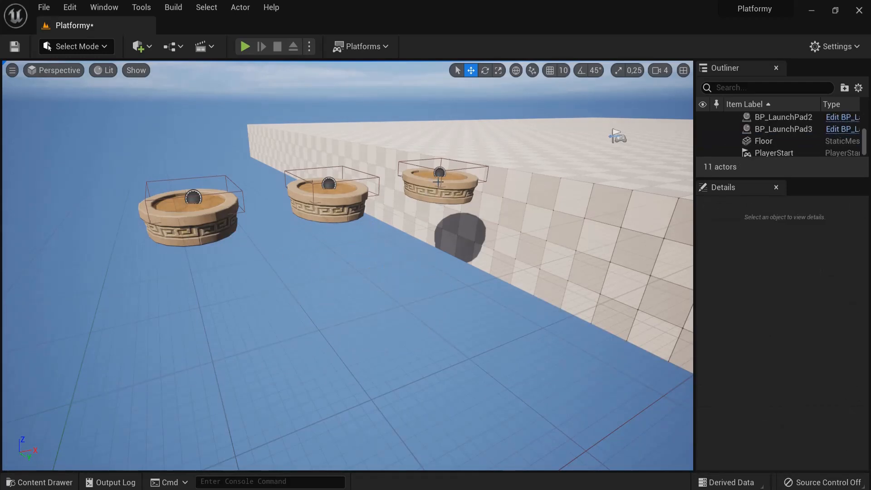